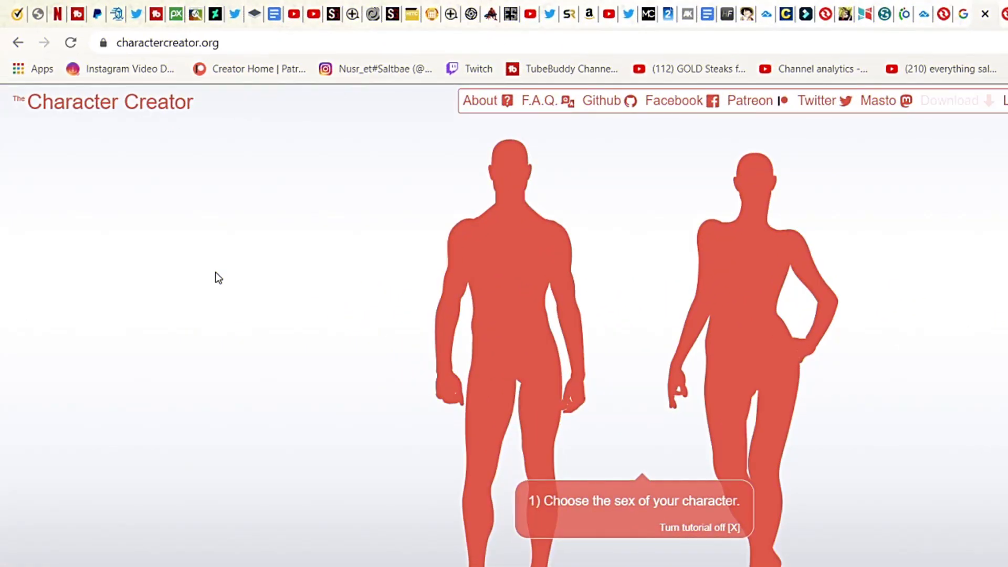
mouse_move(180, 267)
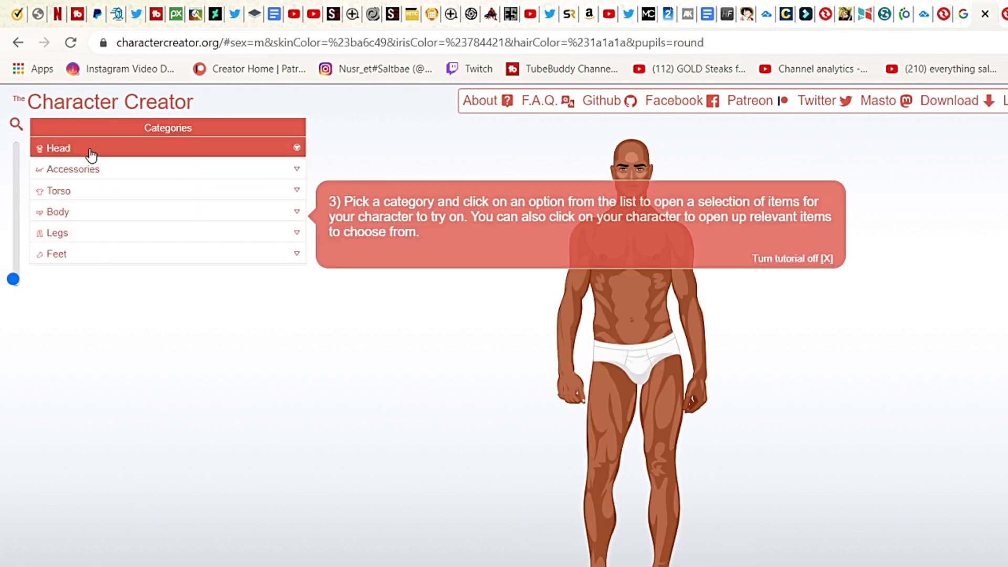
Step: Switch the head to an oval shape and give him pointed elven ears
left_click(58, 148)
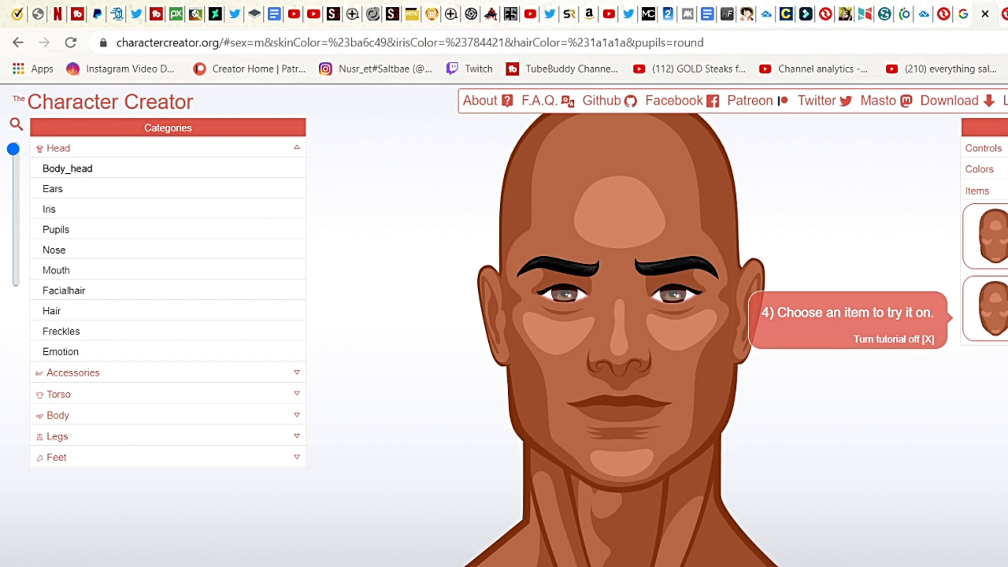
left_click(990, 236)
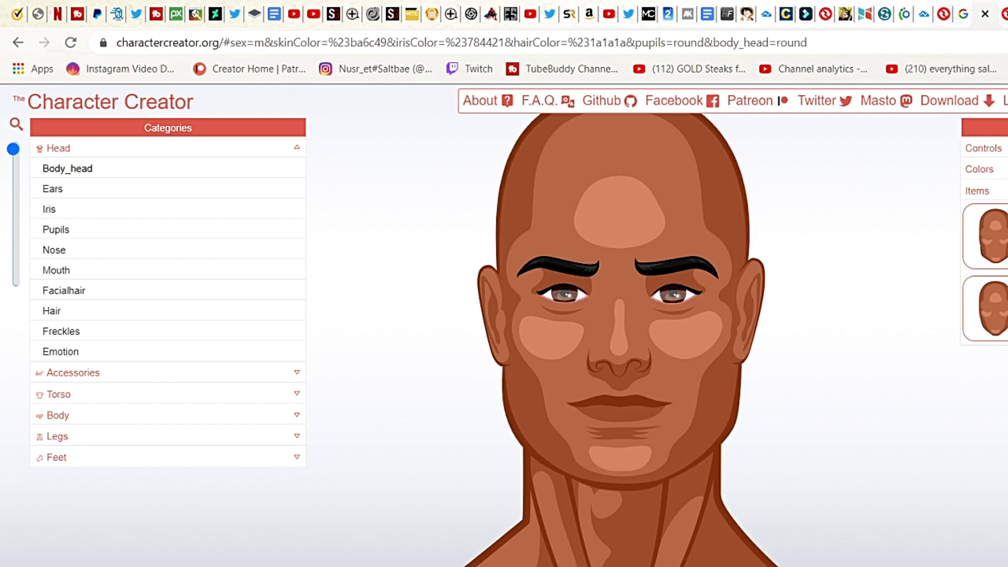
left_click(991, 308)
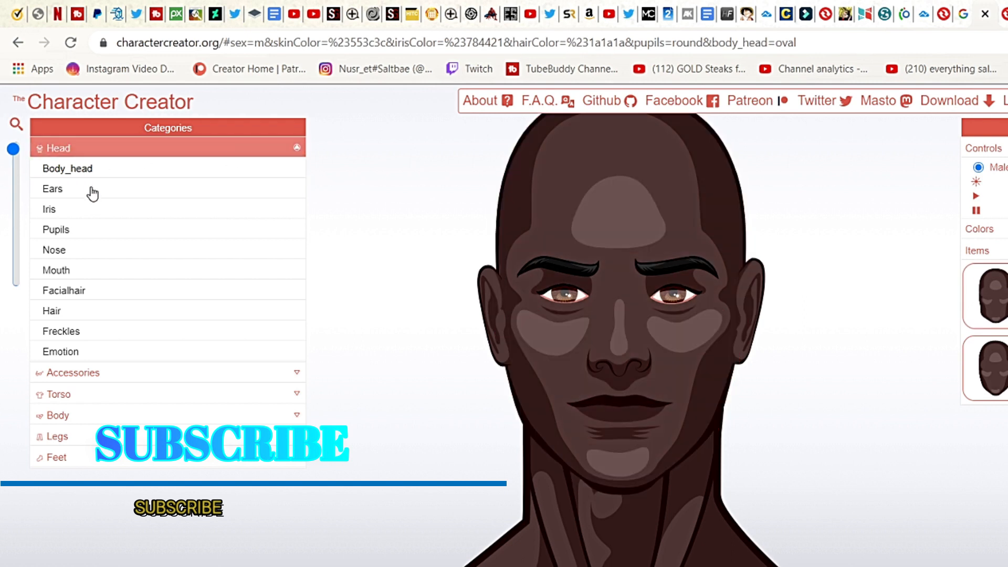
left_click(94, 189)
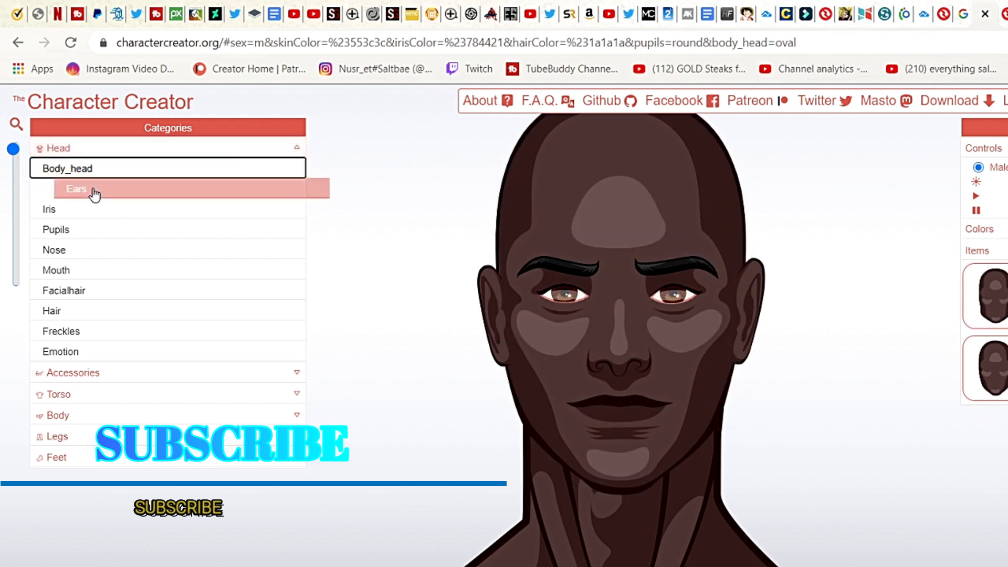
left_click(83, 188)
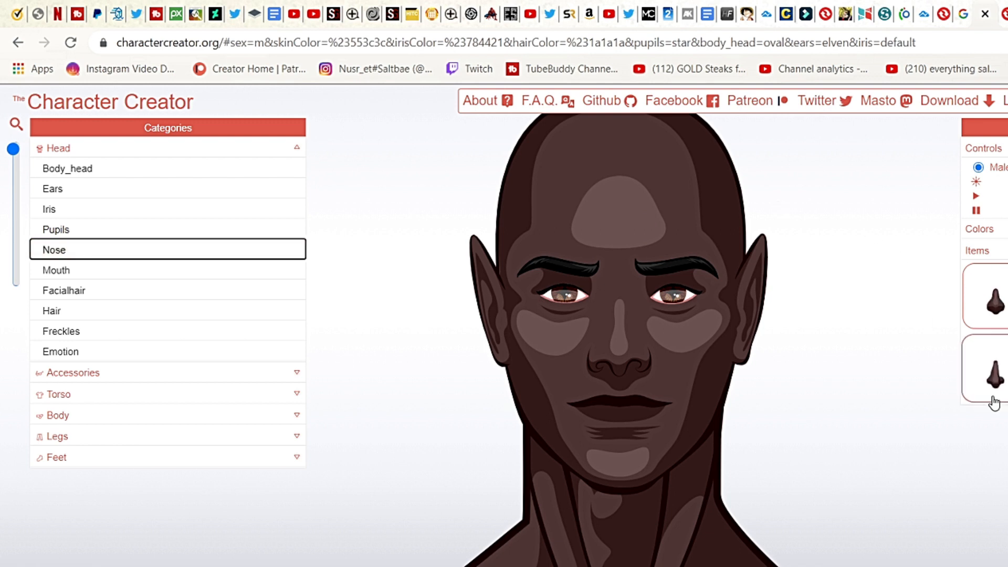
Step: Add a new nose, a goatee beard and a grinning, fierce expression
left_click(994, 369)
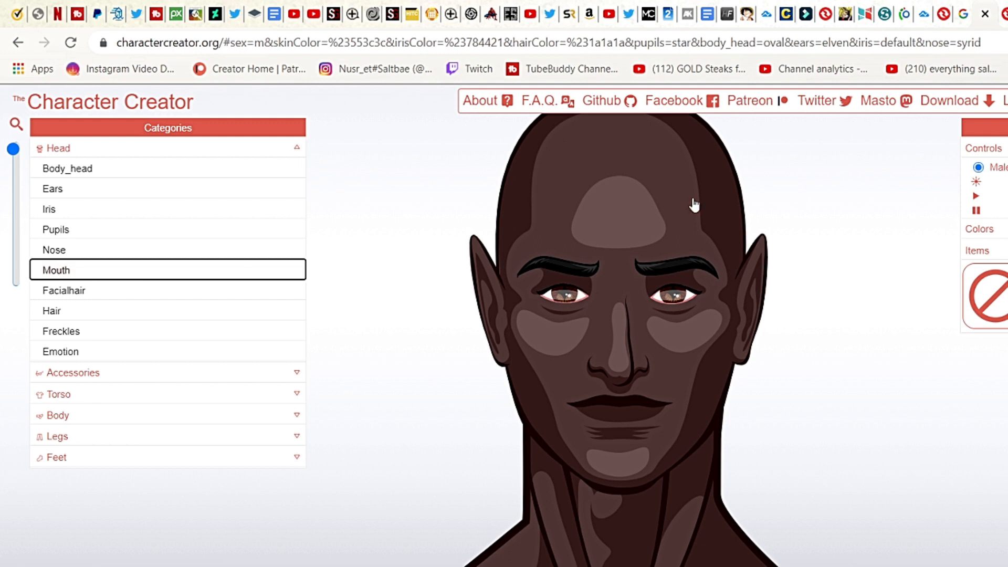
left_click(83, 290)
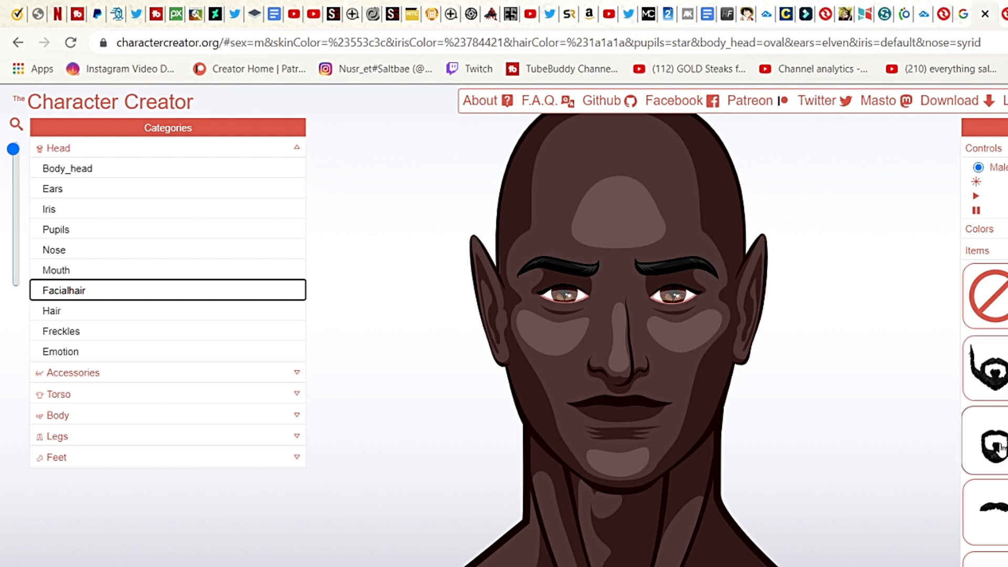
left_click(993, 441)
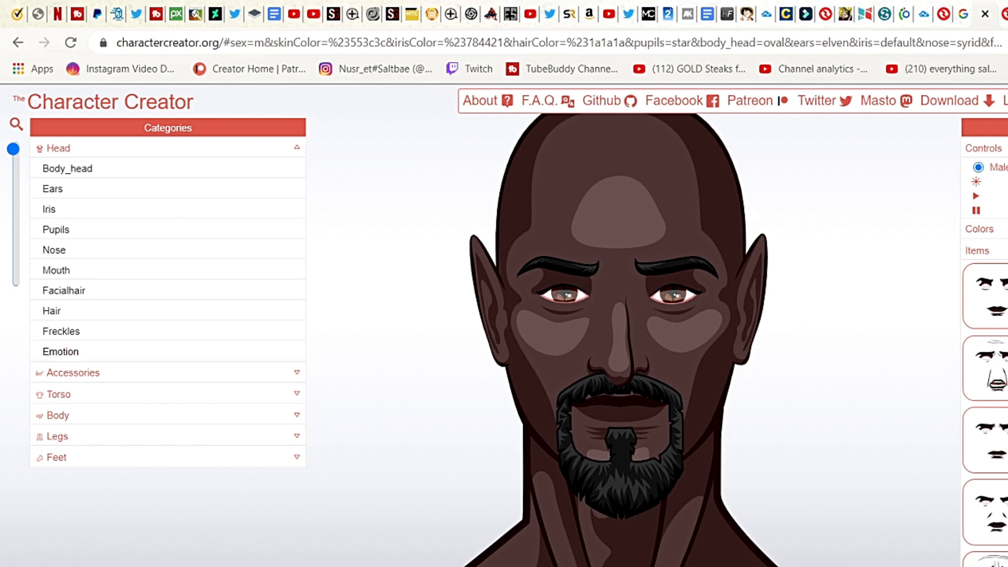
left_click(63, 290)
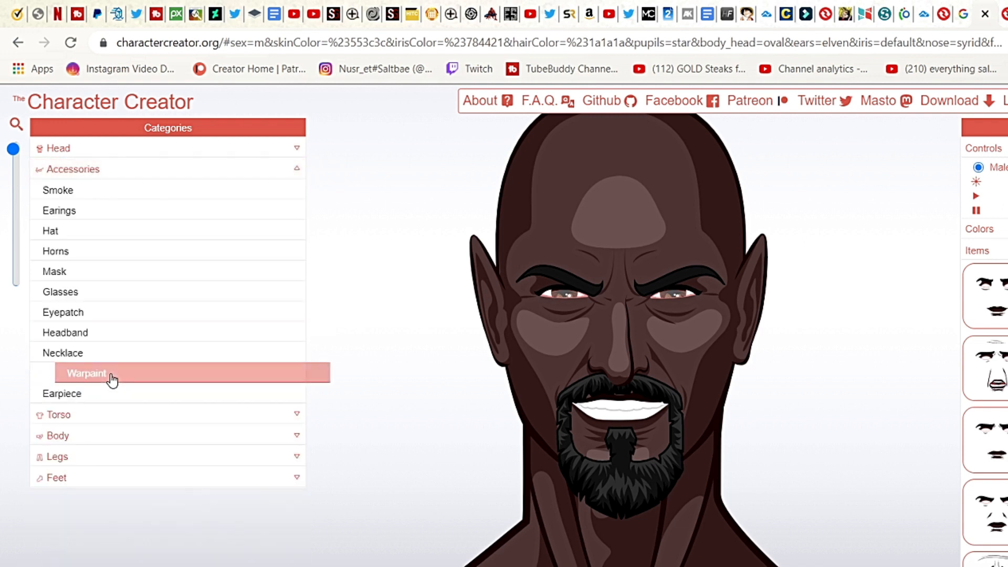
mouse_move(191, 230)
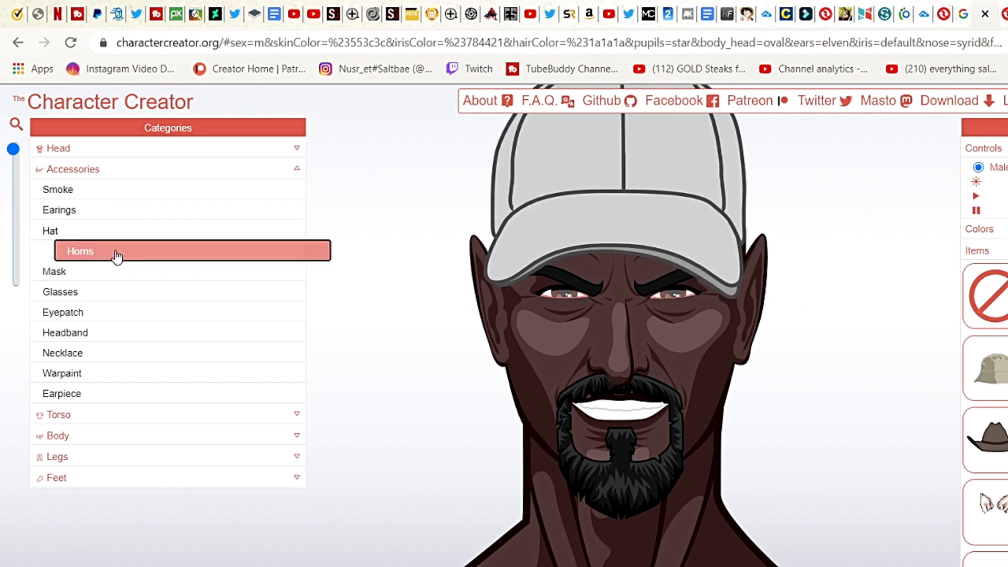
Step: Add round glasses, a stethoscope, red scratch warpaint and a headset earpiece with microphone
left_click(103, 291)
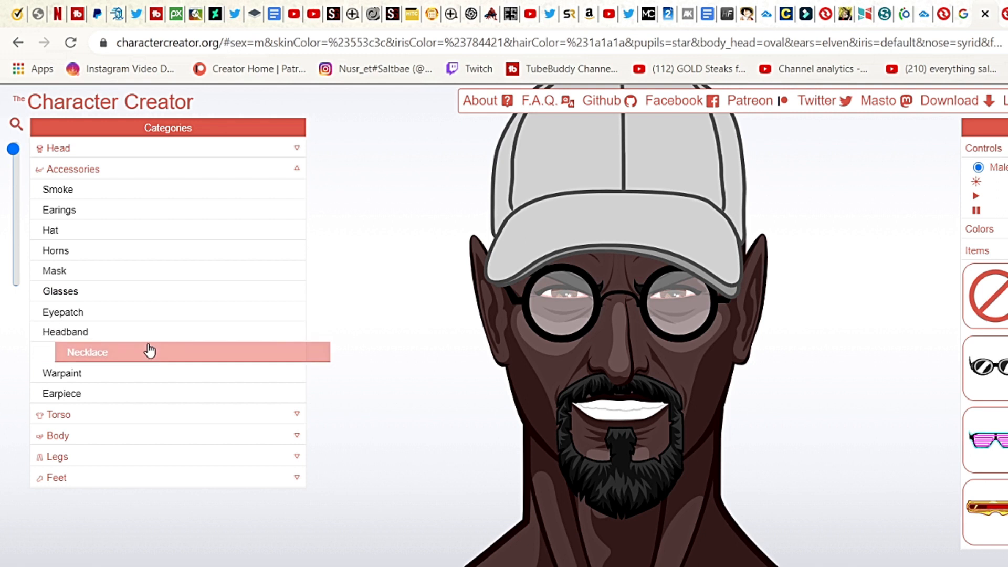
left_click(87, 352)
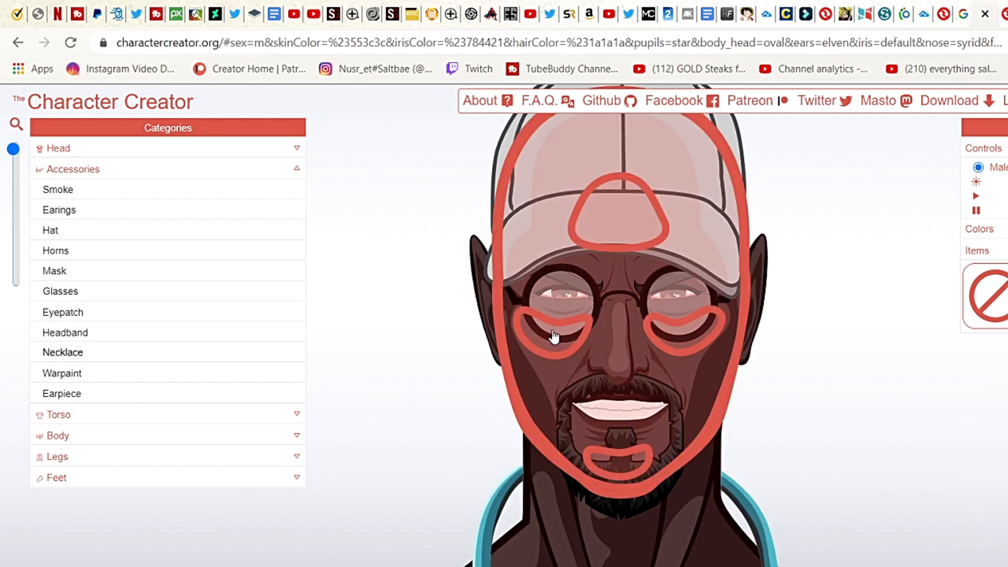
left_click(86, 373)
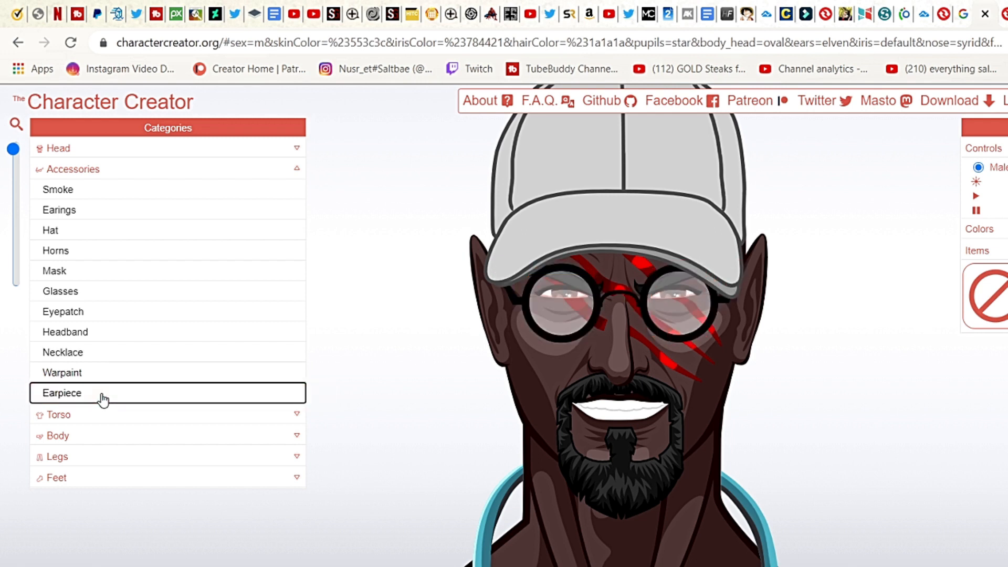
left_click(62, 393)
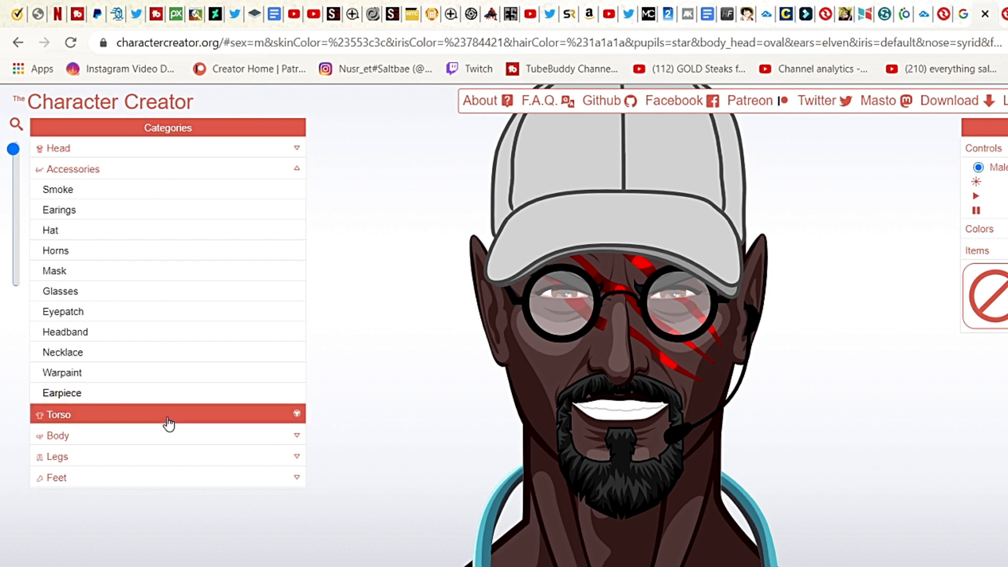
left_click(168, 415)
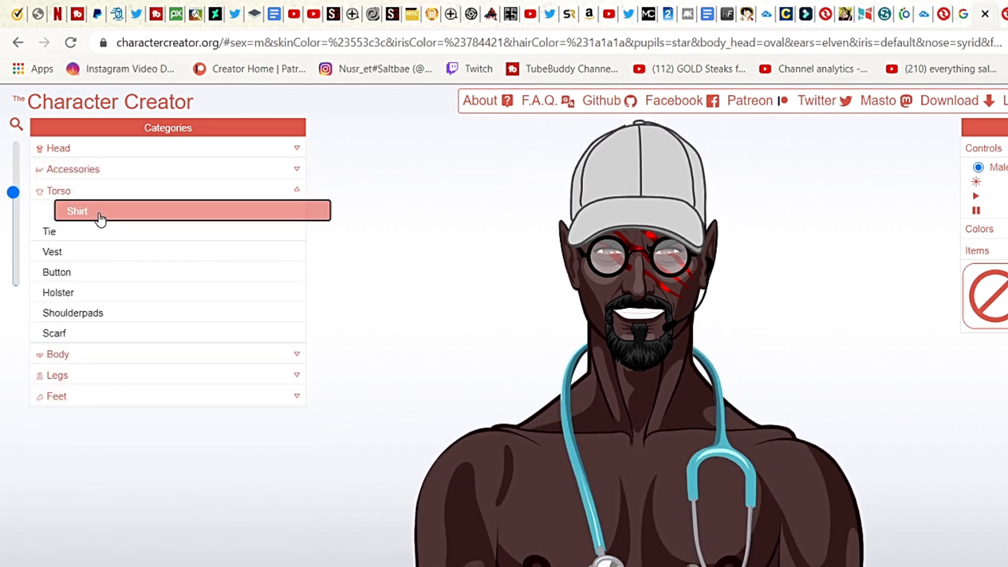
Step: Dress him in a white shirt and try a red scarf among the torso items
left_click(78, 212)
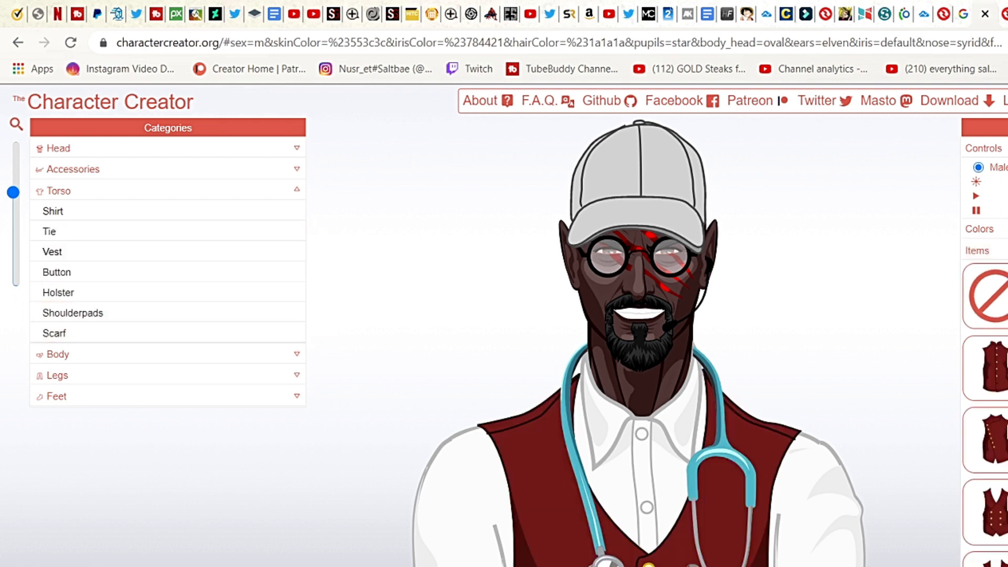
mouse_move(120, 285)
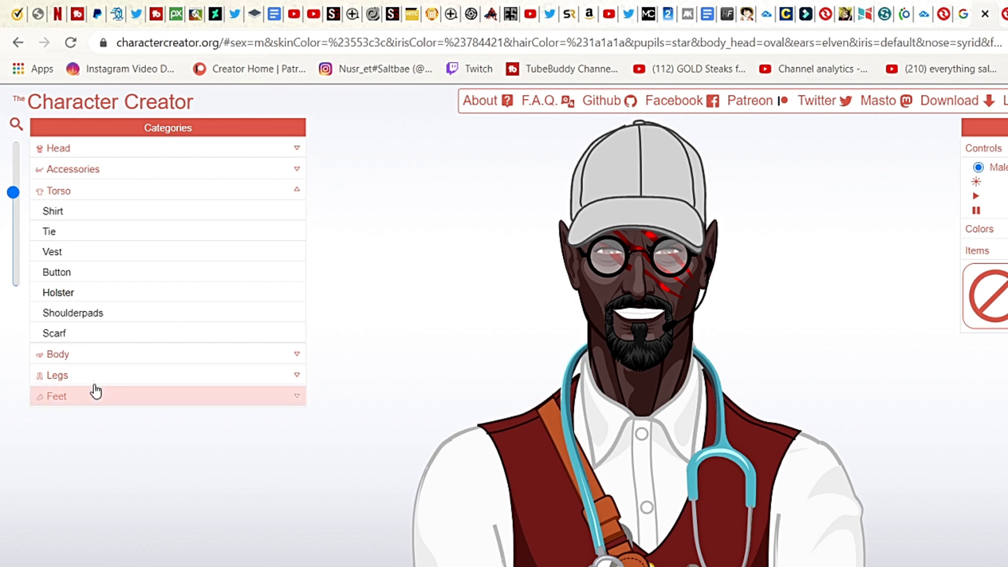
left_click(54, 332)
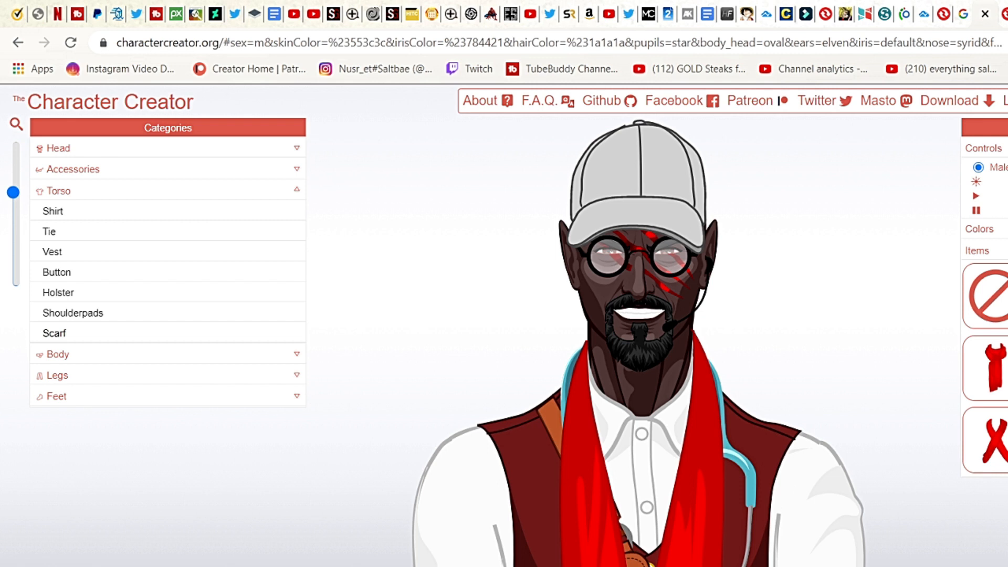
left_click(57, 353)
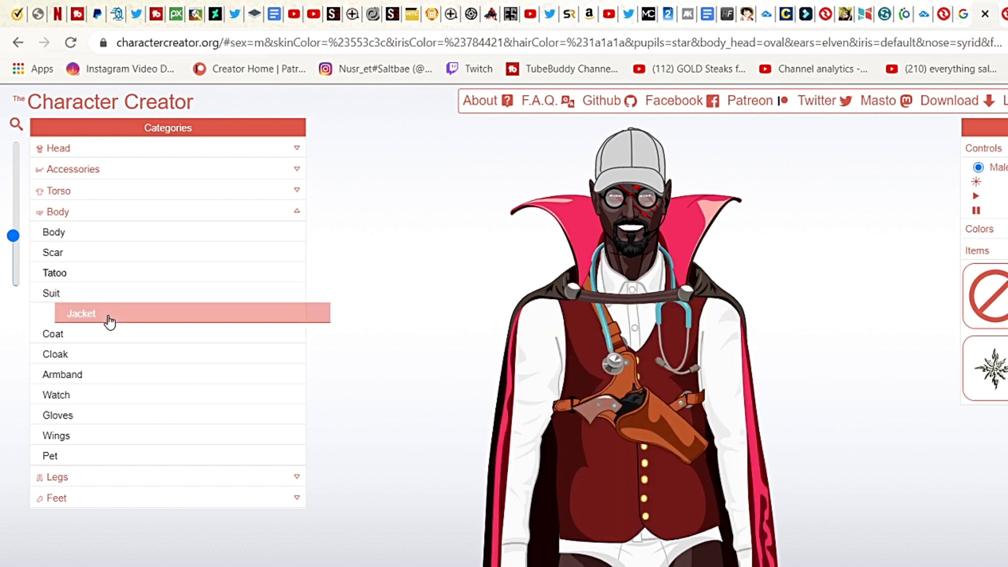
mouse_move(118, 374)
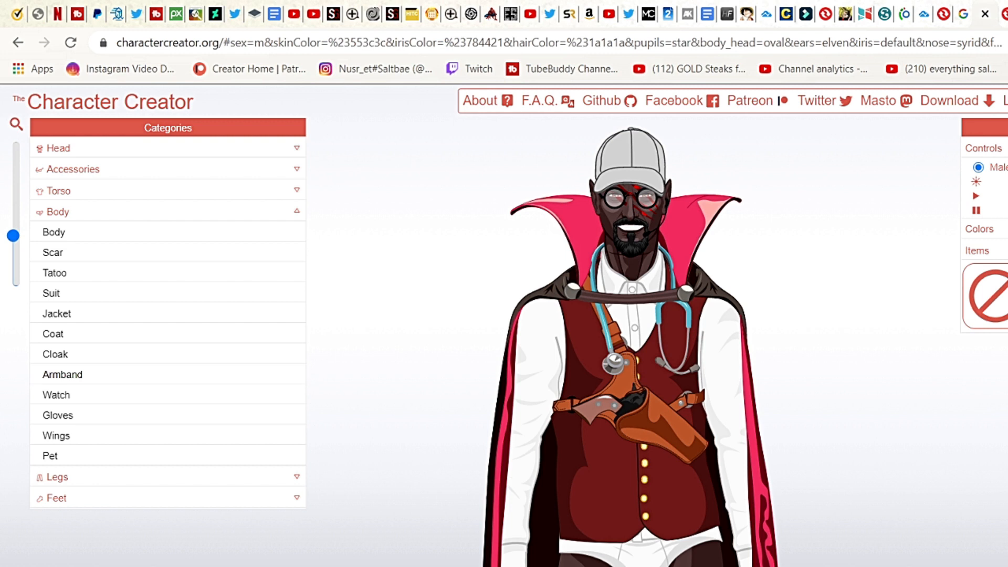
mouse_move(106, 398)
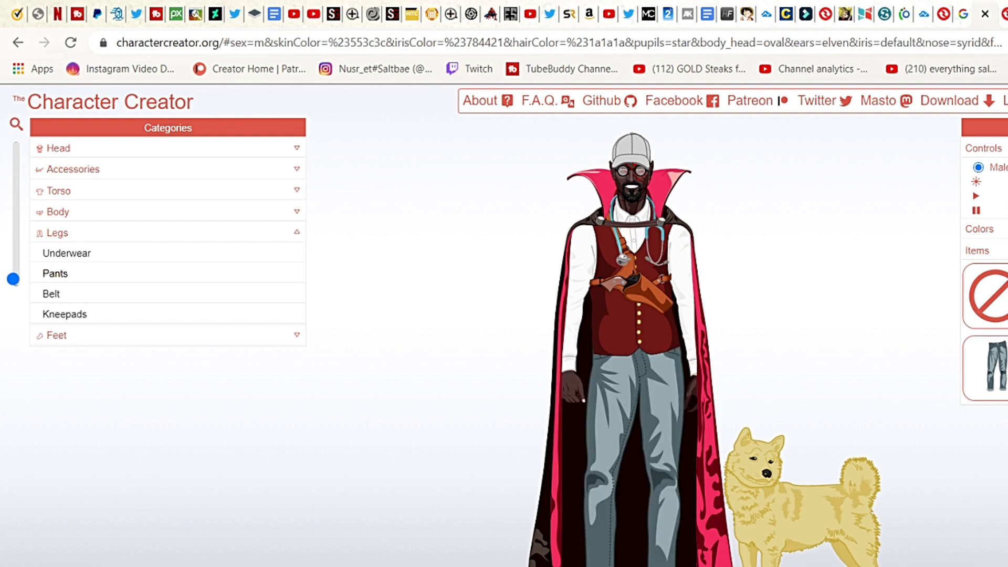
Step: Remove the grey jeans and put a brown belt on the character
left_click(55, 273)
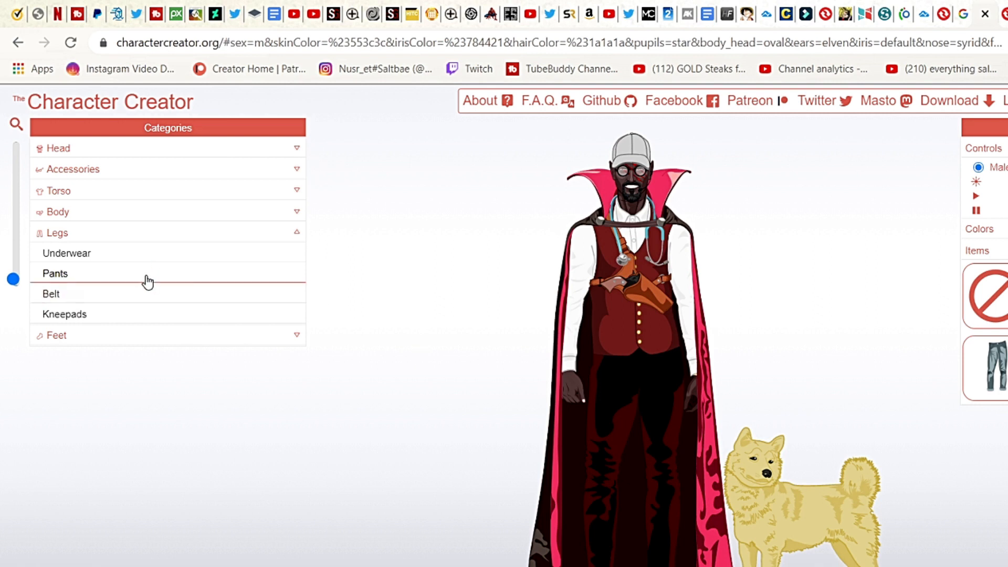
left_click(51, 294)
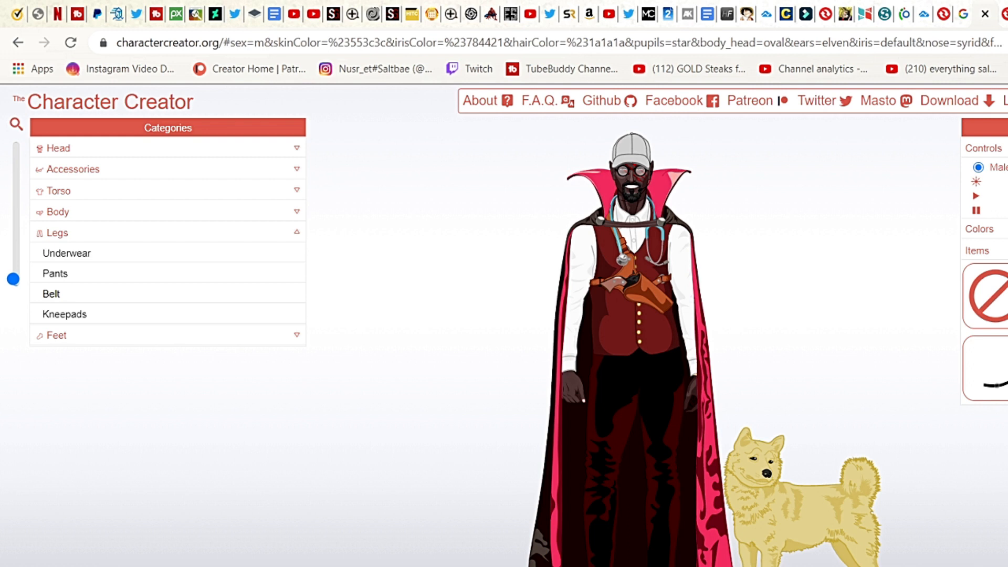
left_click(84, 334)
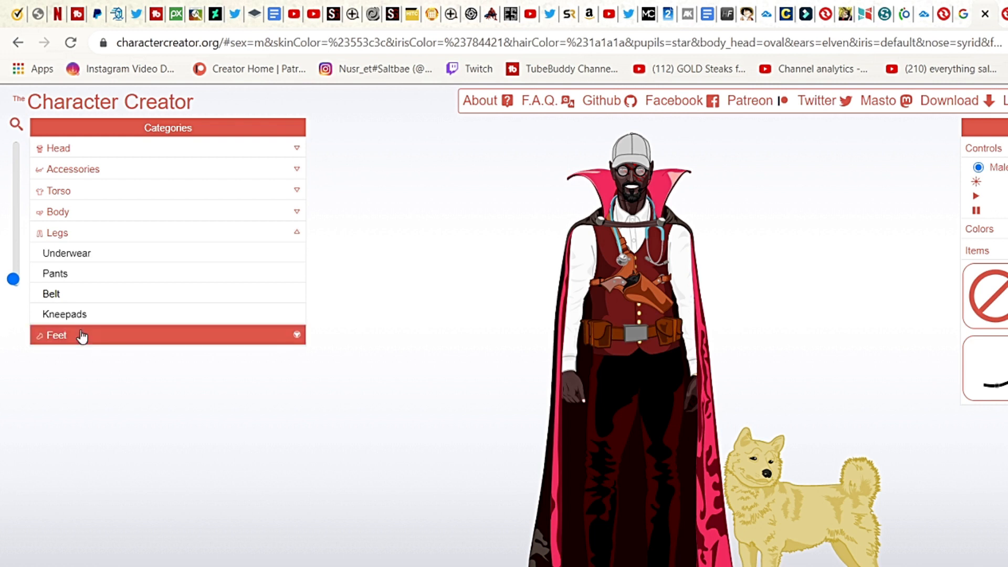
Step: Browse the available shoes, then bring up the download options
left_click(57, 335)
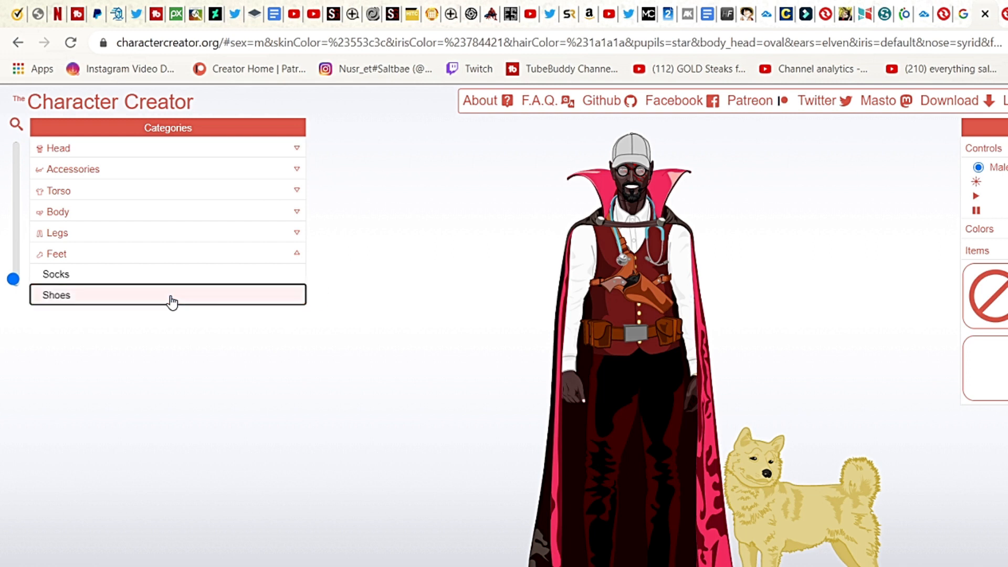
left_click(167, 294)
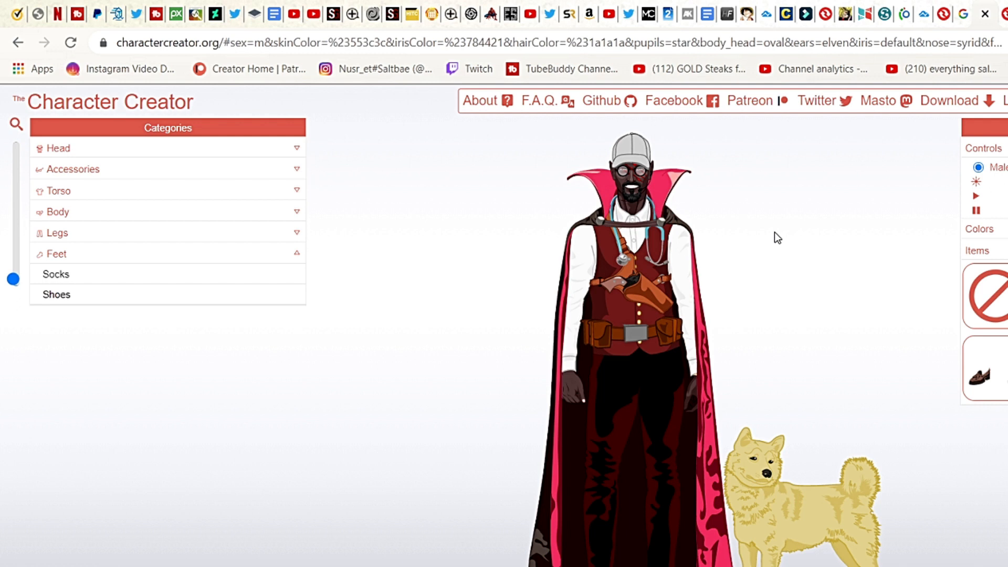
mouse_move(959, 178)
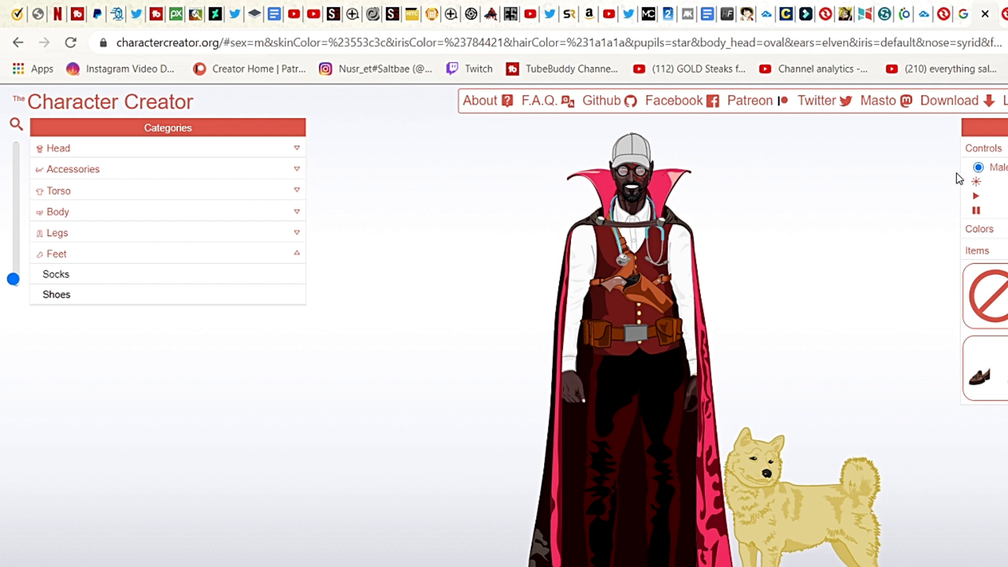
left_click(952, 101)
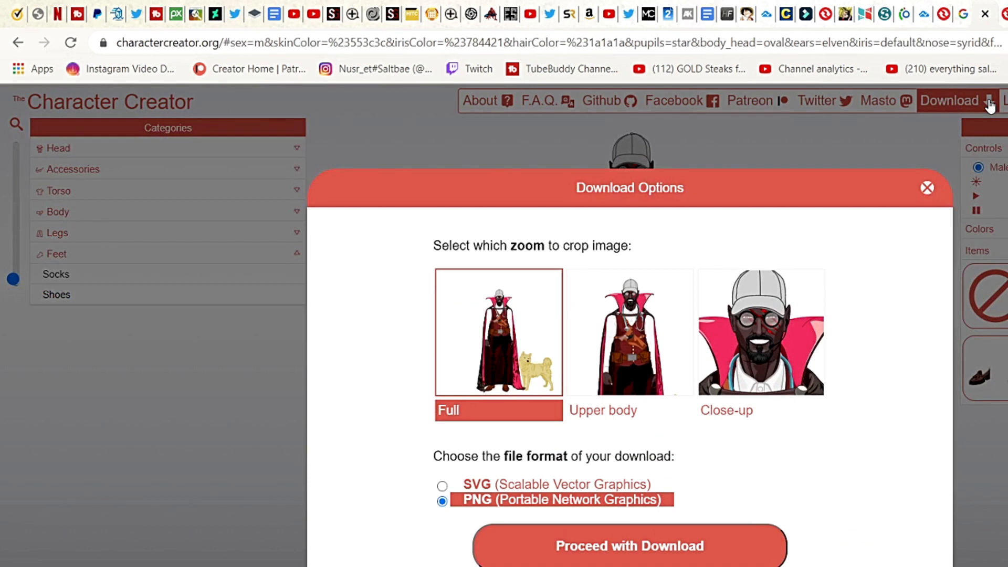
mouse_move(481, 418)
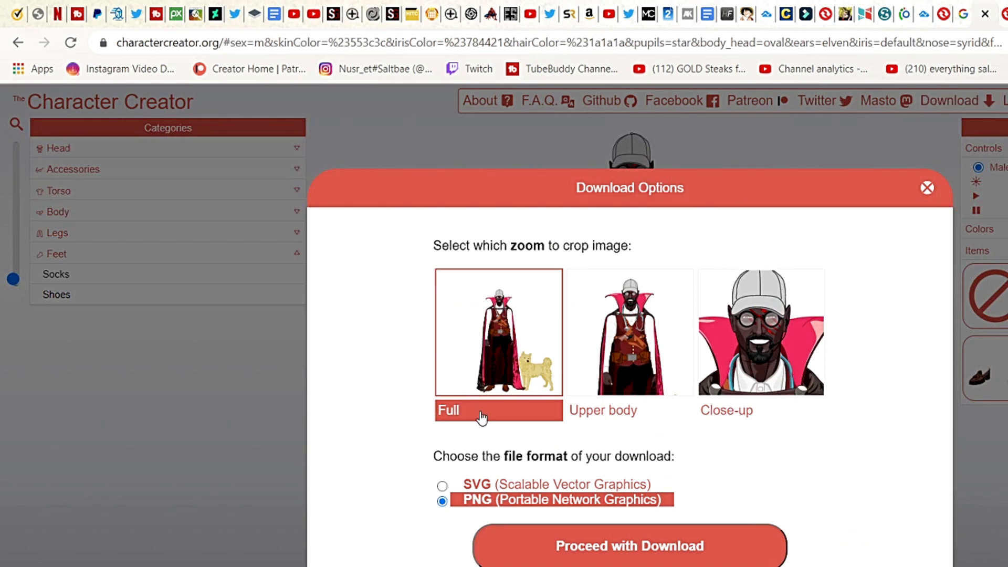
mouse_move(671, 418)
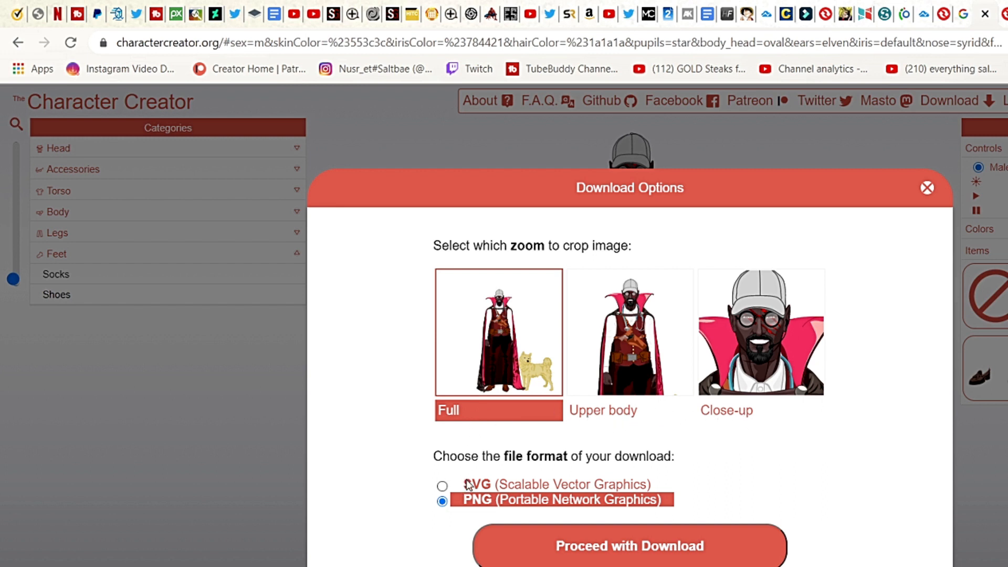
mouse_move(448, 483)
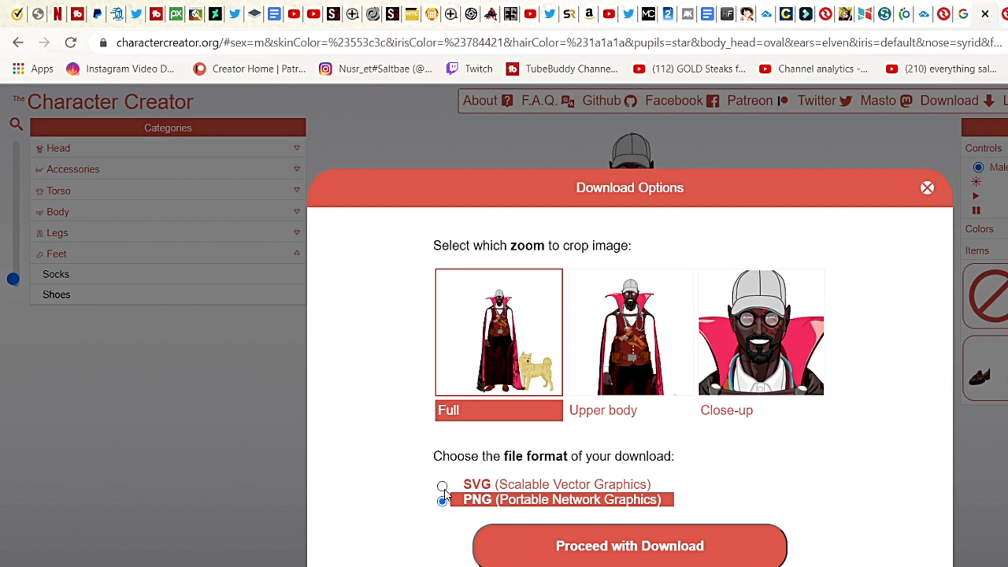
Step: Download the full-body character as a PNG and dismiss the congratulations message
left_click(443, 501)
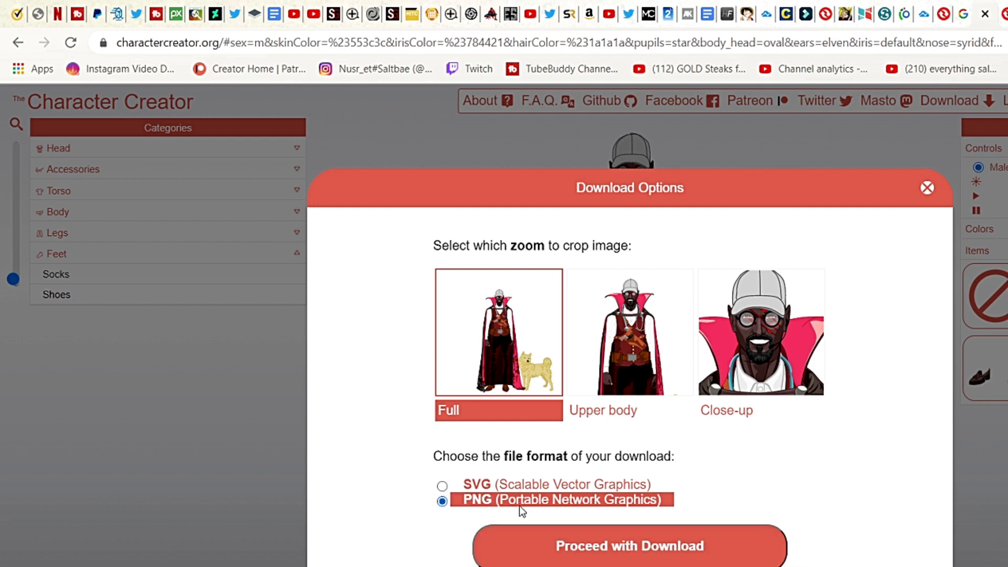
mouse_move(611, 551)
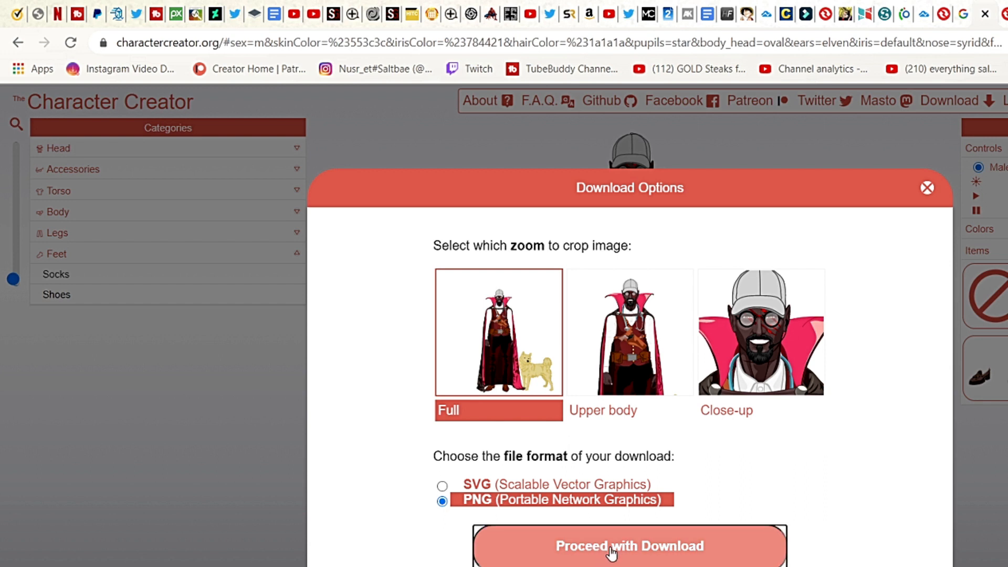
left_click(629, 546)
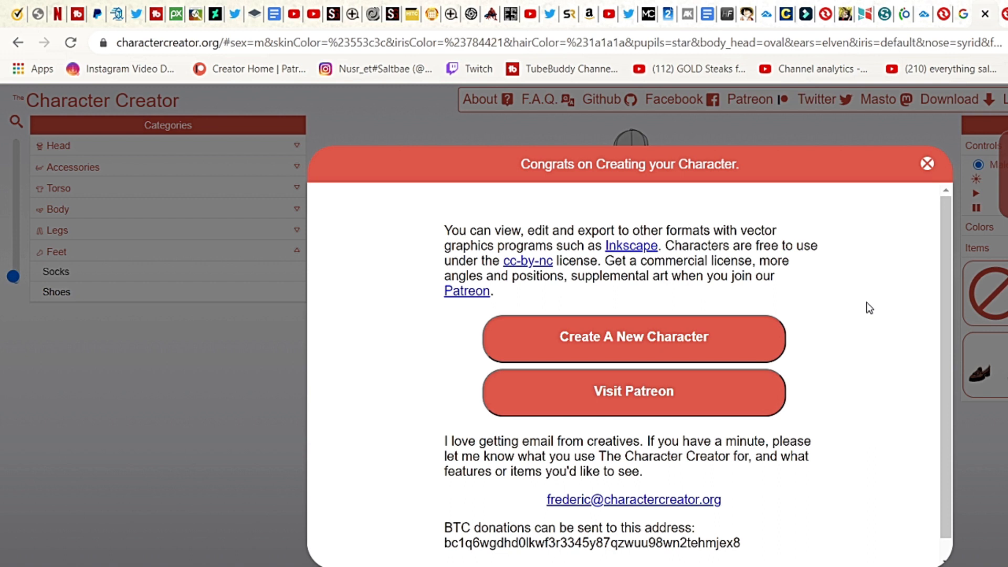
left_click(927, 163)
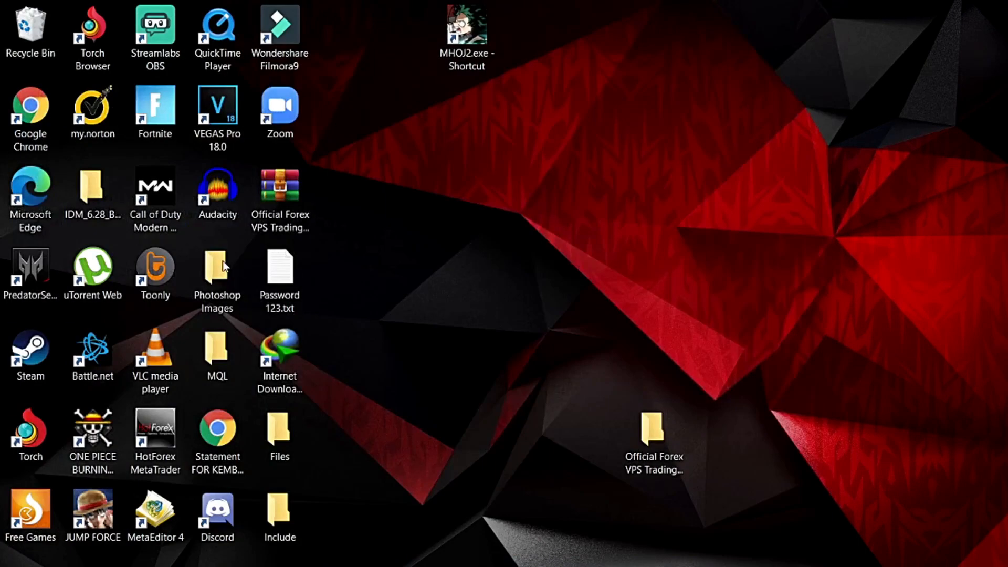
Step: Launch Toonly and create a new video named 'my character'
left_click(155, 267)
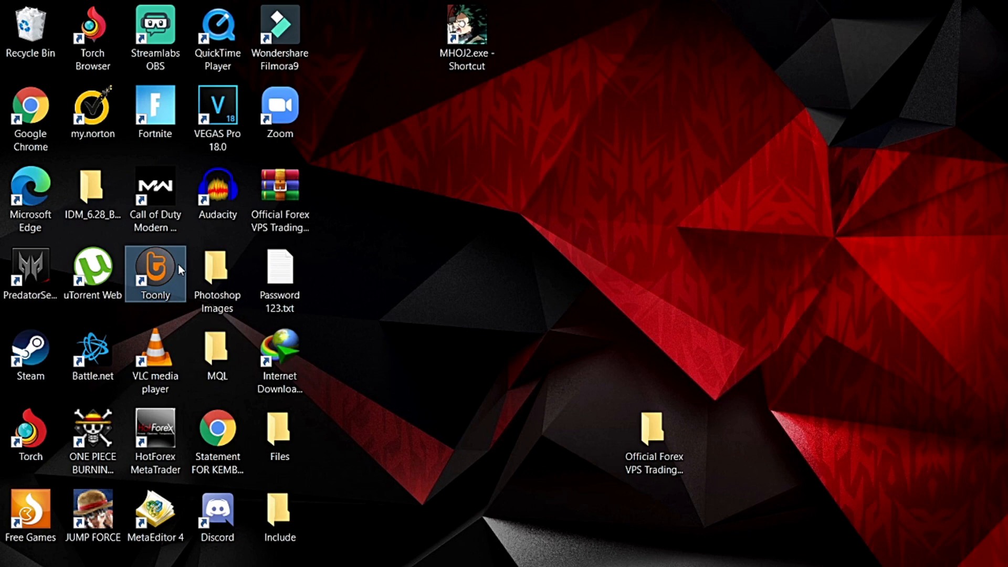
mouse_move(155, 268)
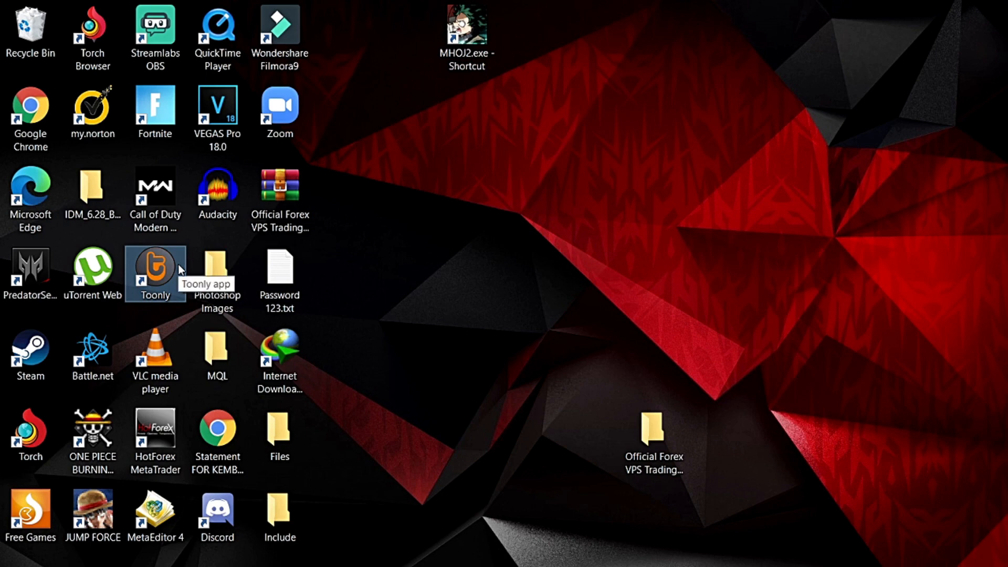
double_click(155, 264)
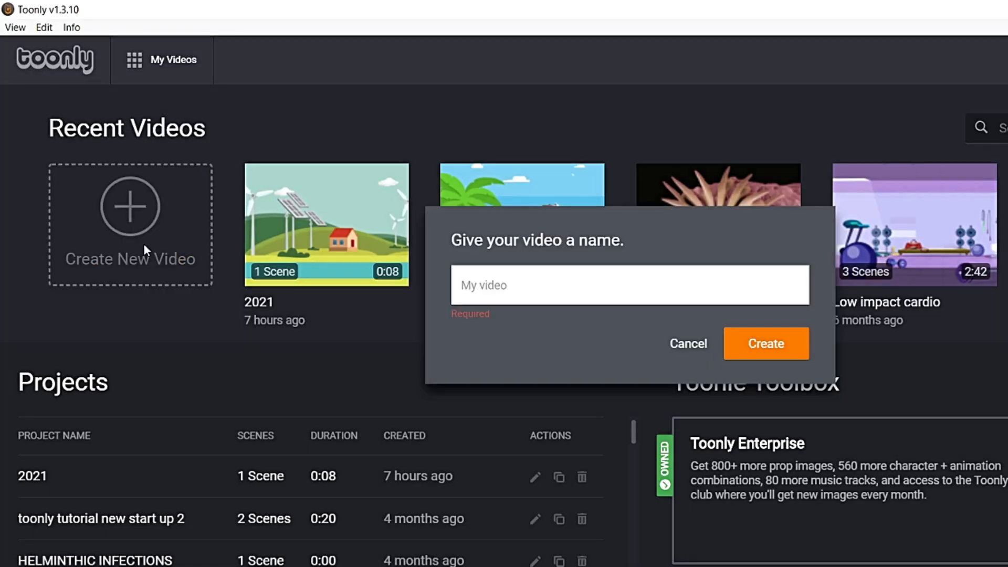
type("my")
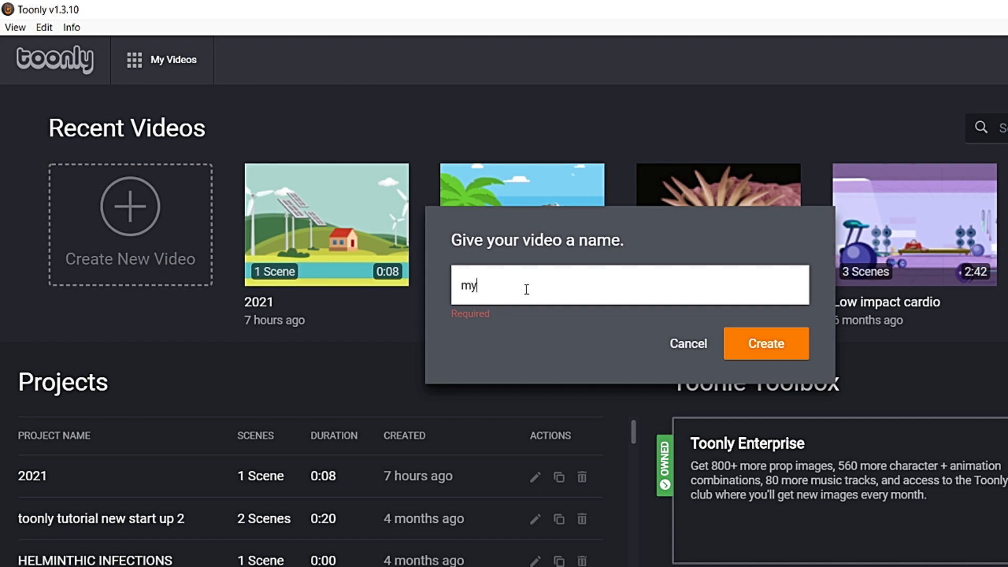
type("character")
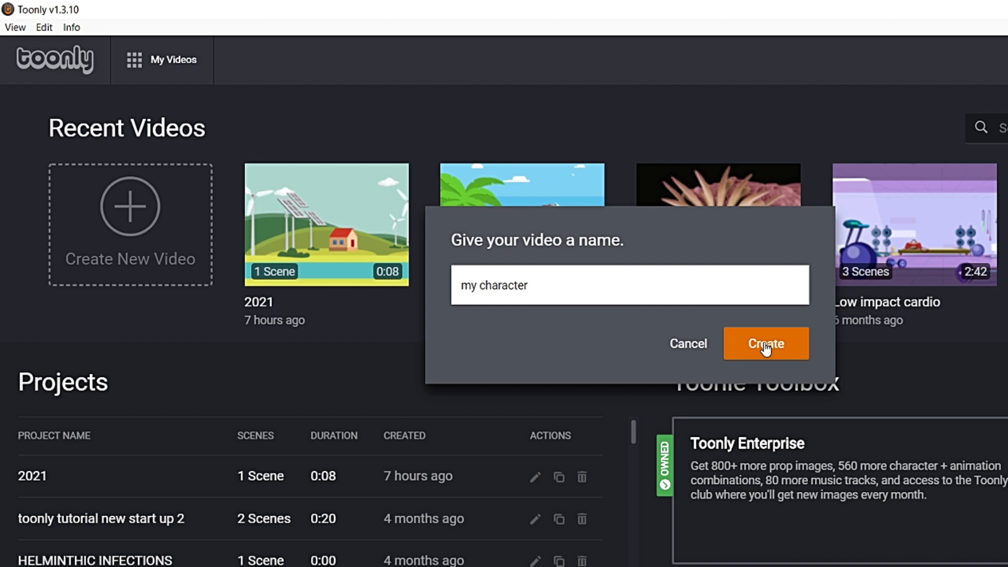
left_click(766, 343)
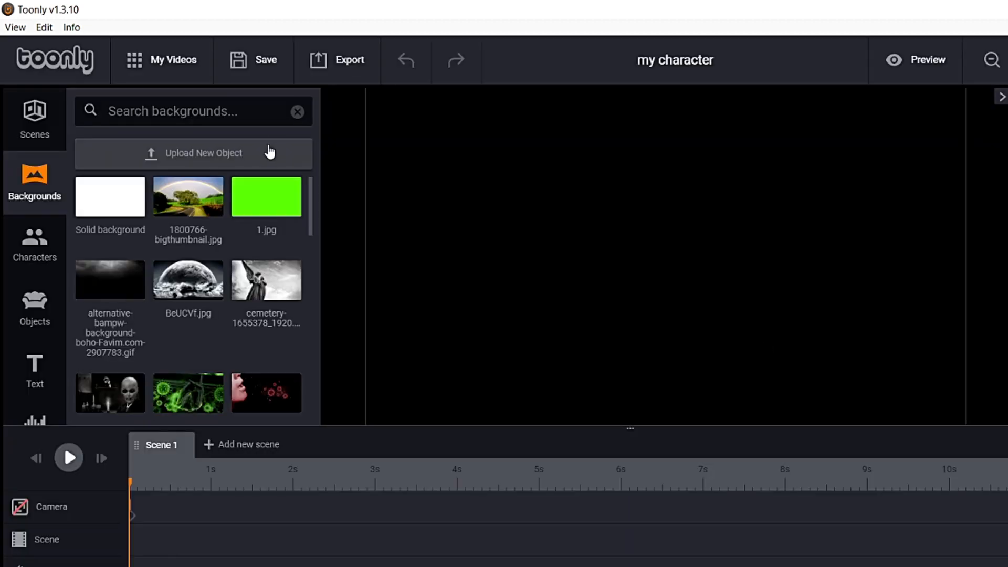
Step: Upload my_character.png from Downloads as a new Toonly object
left_click(34, 244)
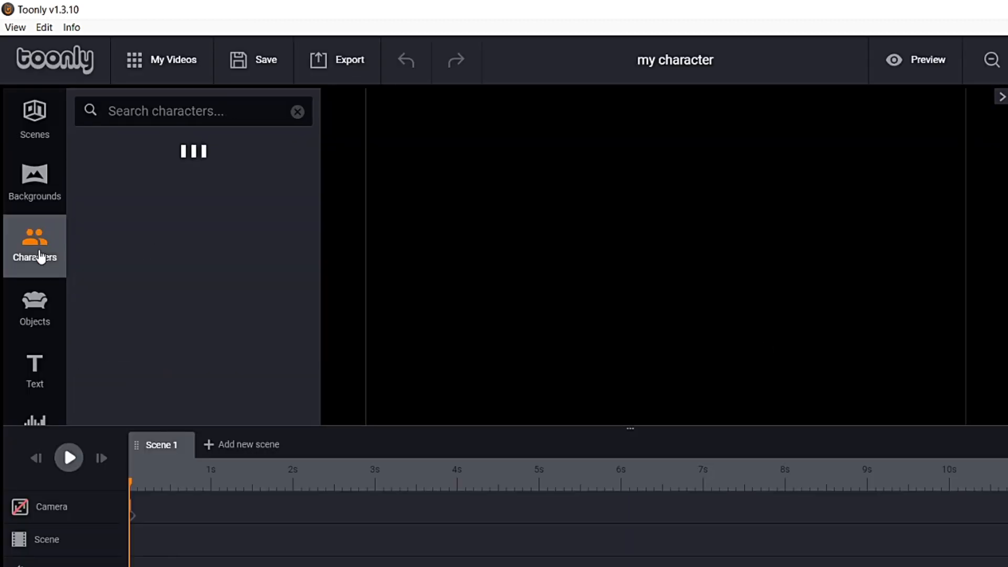
left_click(34, 308)
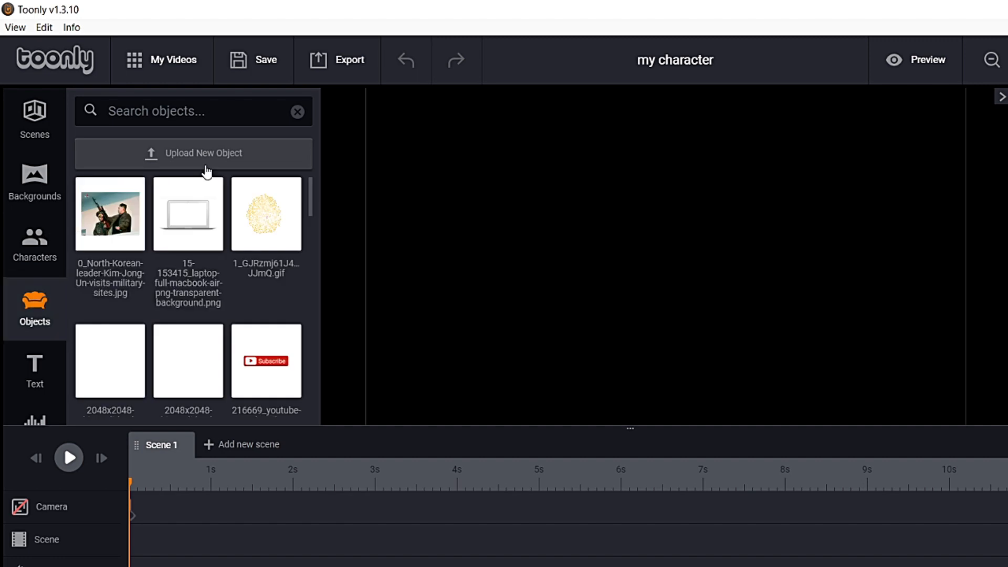
left_click(204, 153)
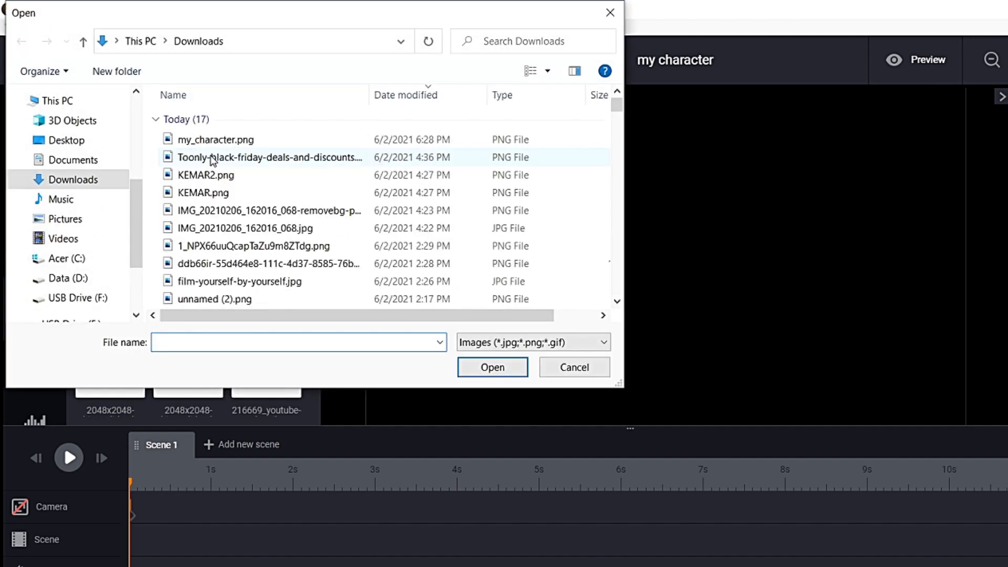
left_click(217, 139)
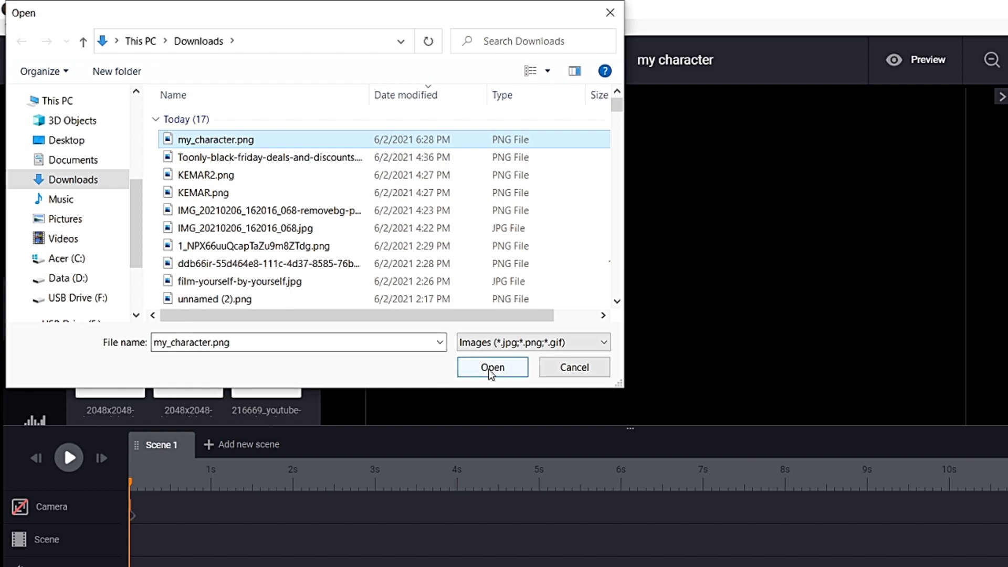
left_click(492, 367)
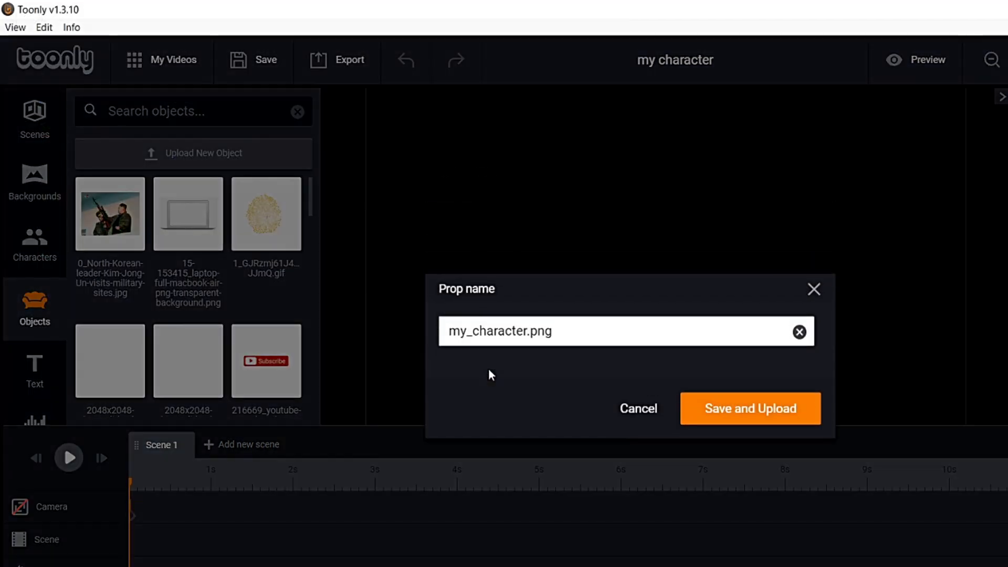
left_click(750, 409)
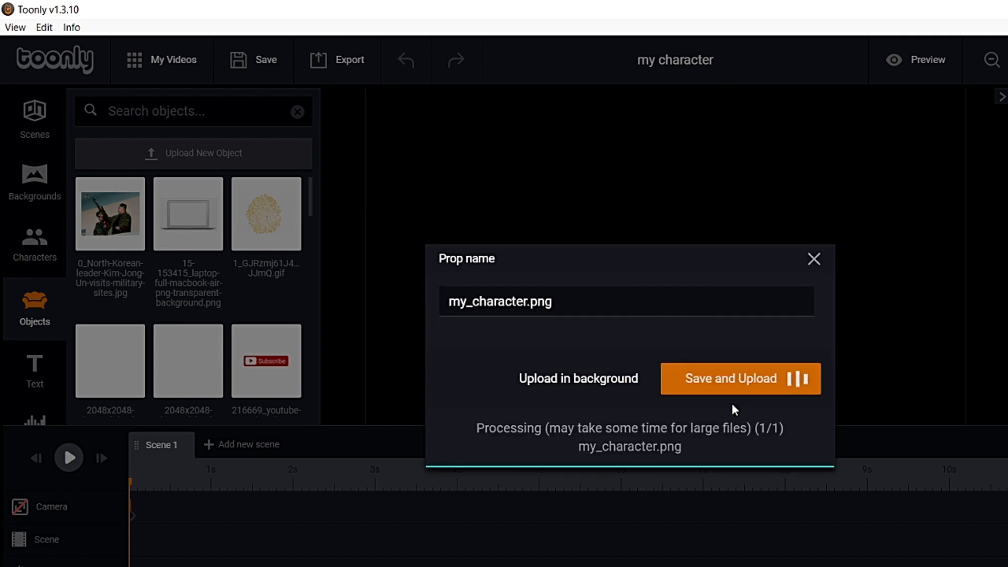
left_click(730, 379)
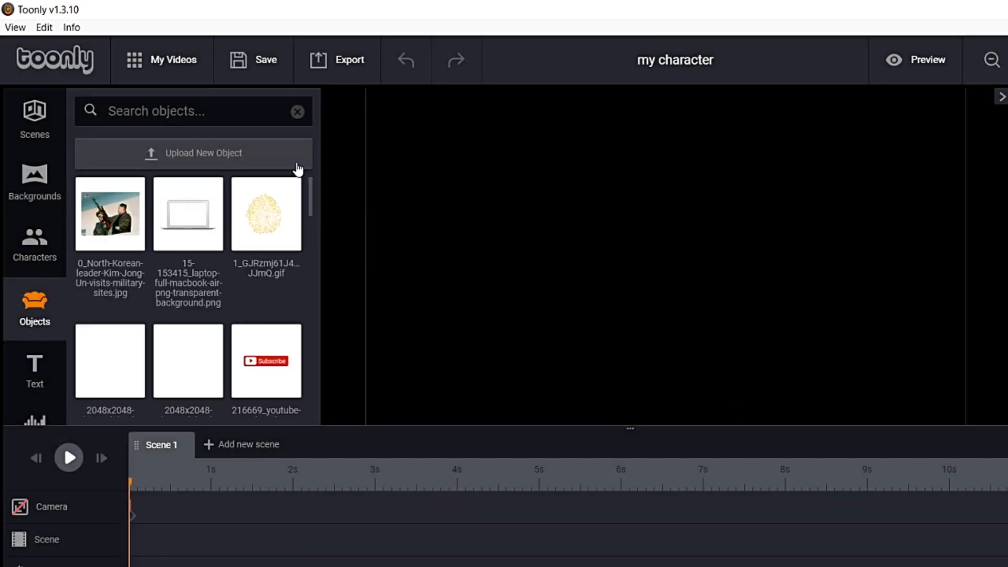
Step: Search the object library for 'my' to find the uploaded character image
type("my")
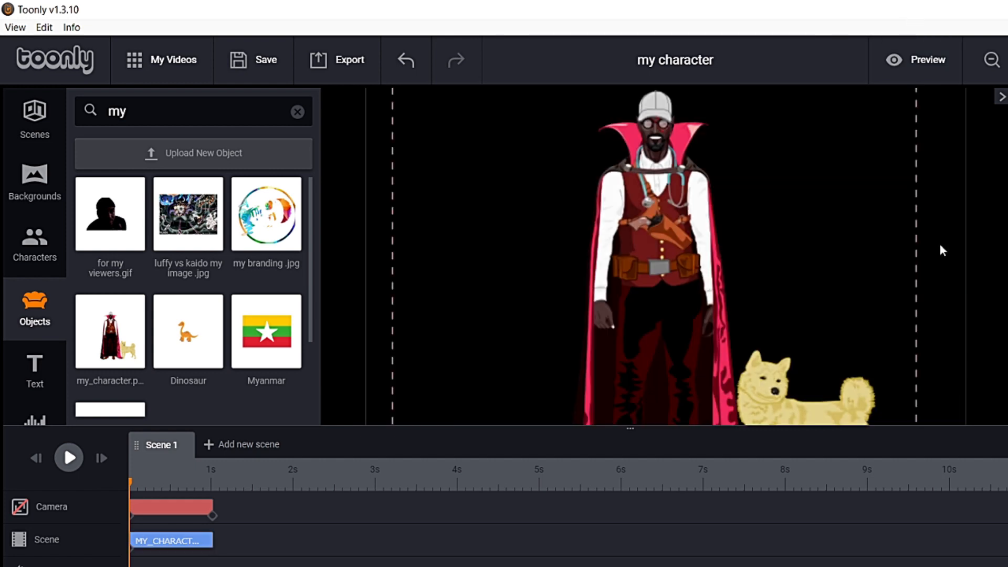
mouse_move(765, 277)
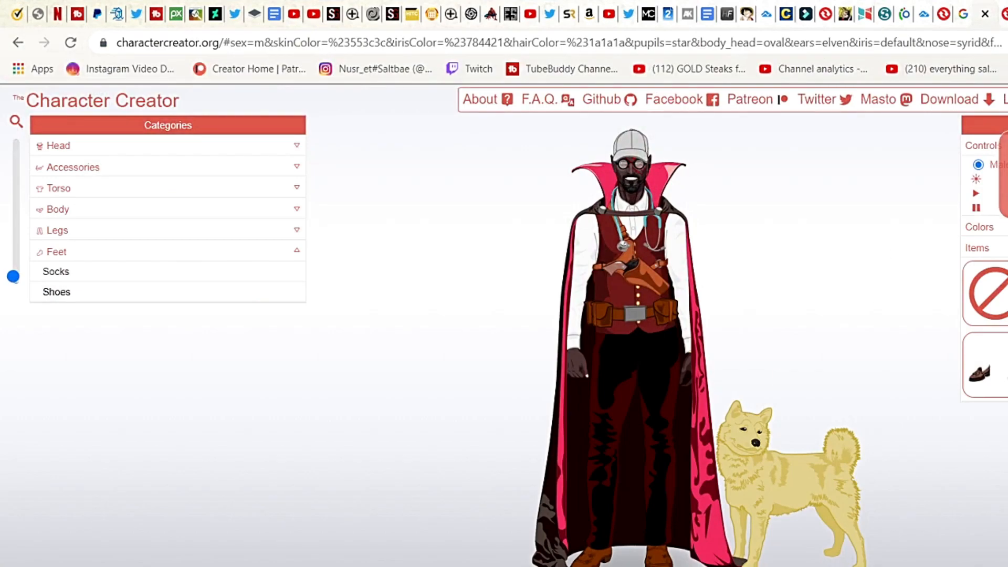
Step: Download a close-up crop of the character and dismiss the congratulations message
left_click(951, 99)
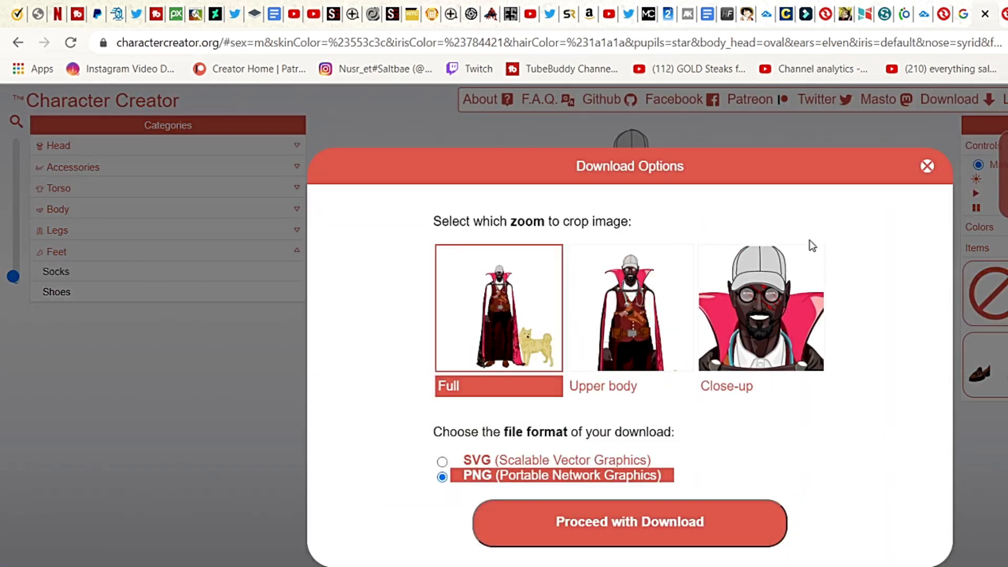
left_click(761, 307)
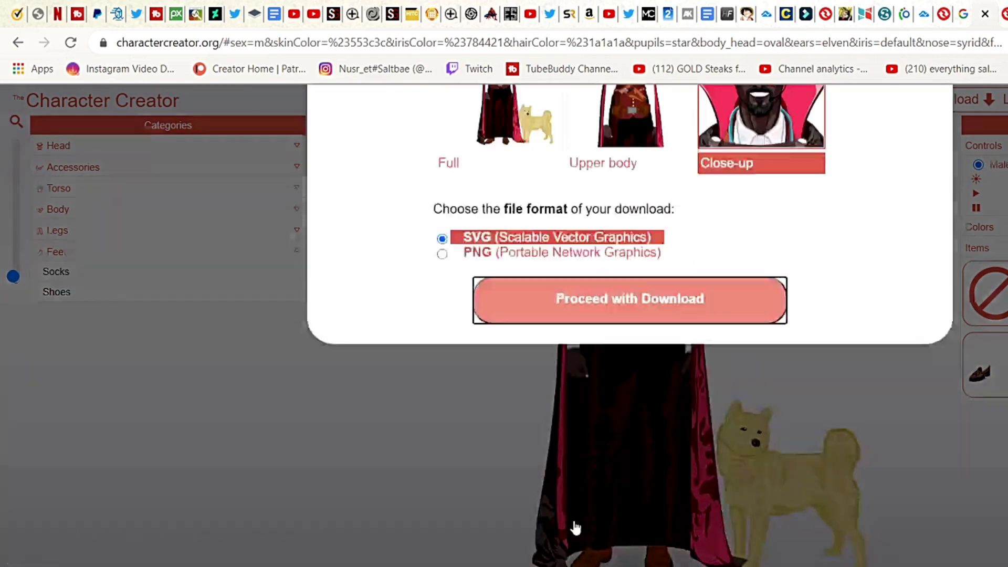
left_click(630, 298)
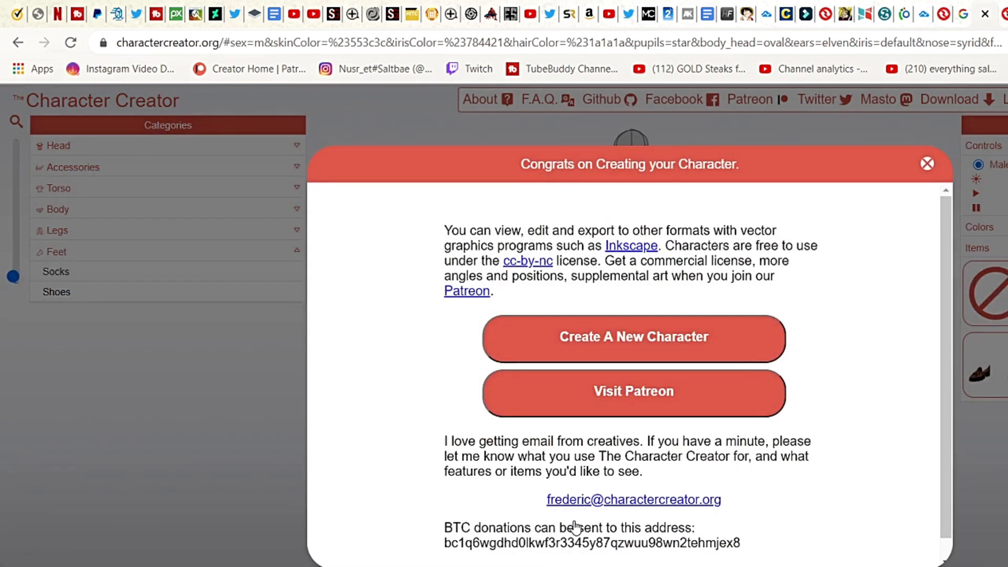
mouse_move(833, 215)
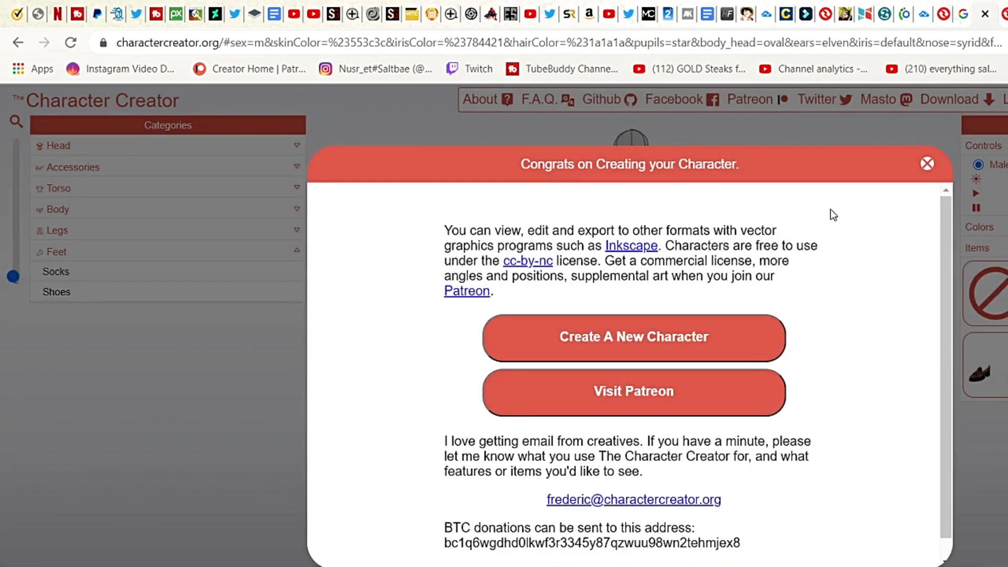
left_click(927, 164)
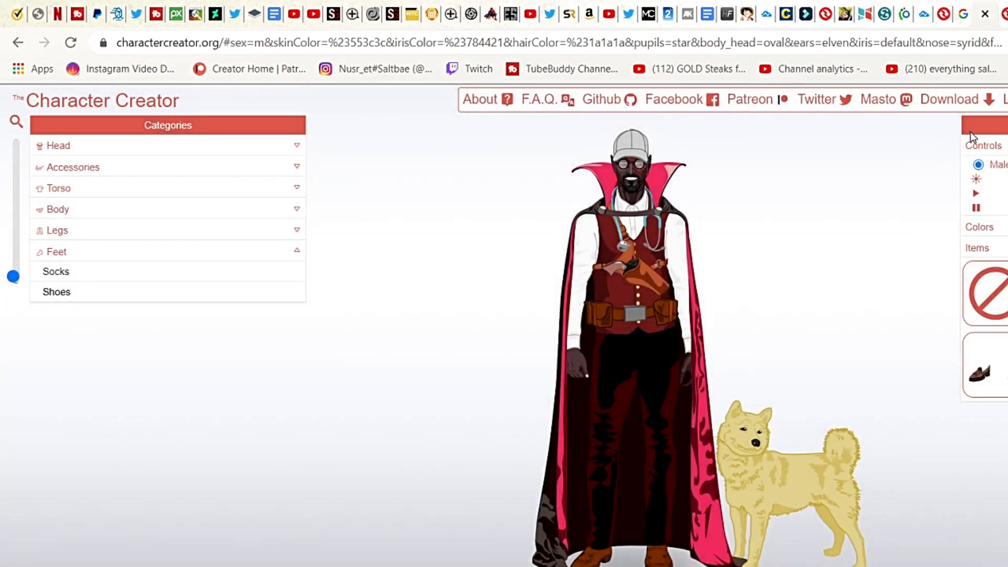
Step: Download the close-up again with PNG chosen as the file format
left_click(949, 99)
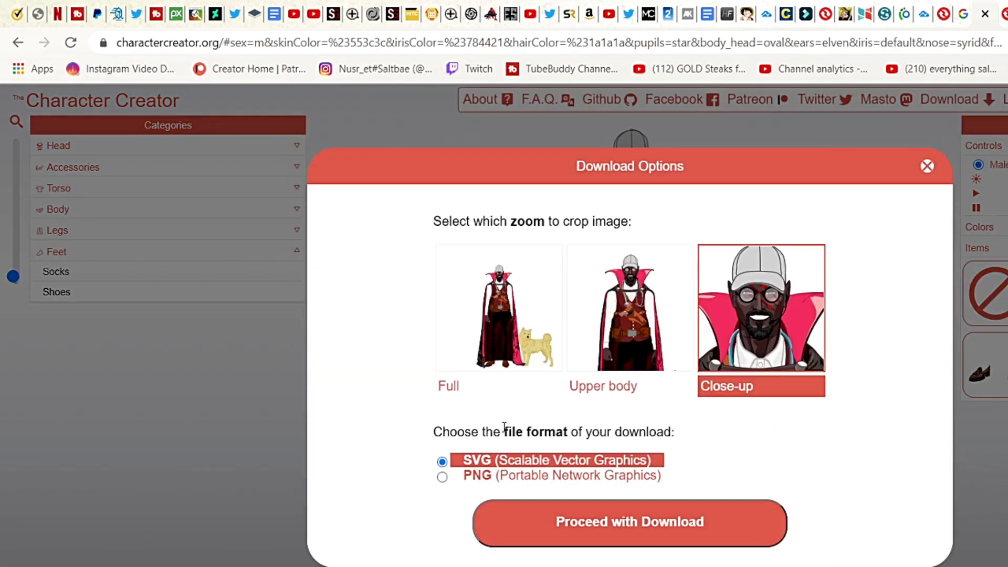
left_click(442, 477)
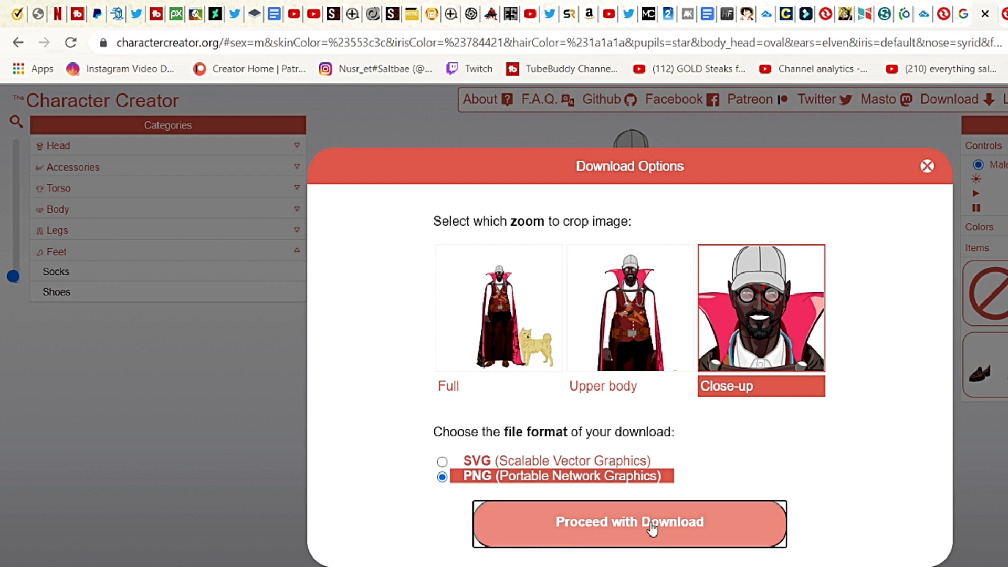
left_click(629, 522)
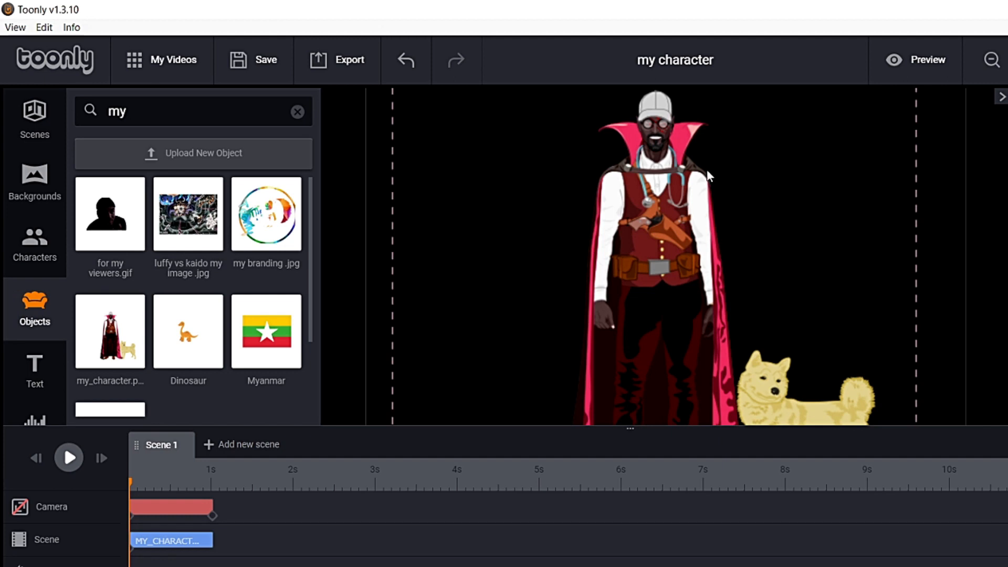
Step: Upload my_character (1).png as a new Toonly object
left_click(203, 153)
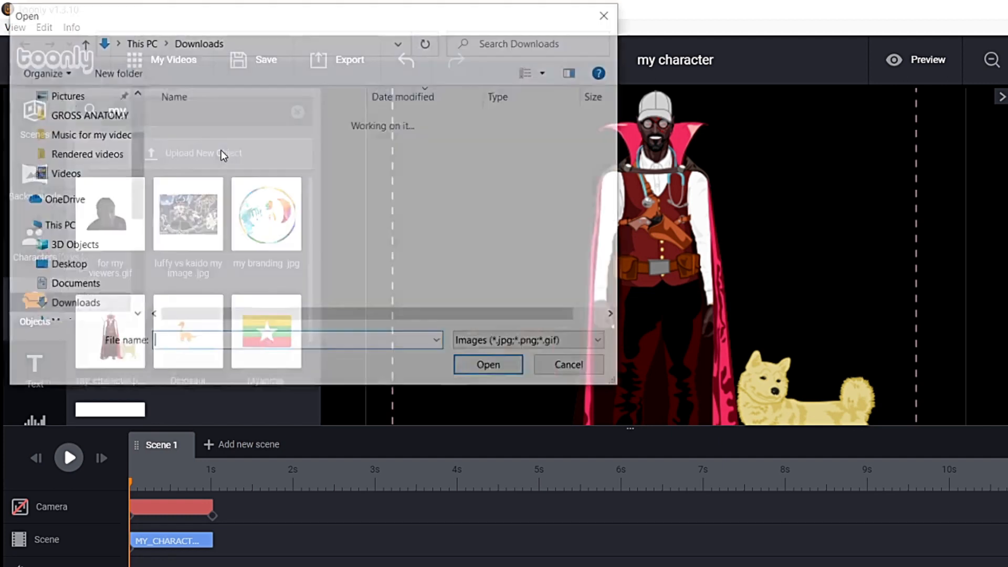
left_click(223, 140)
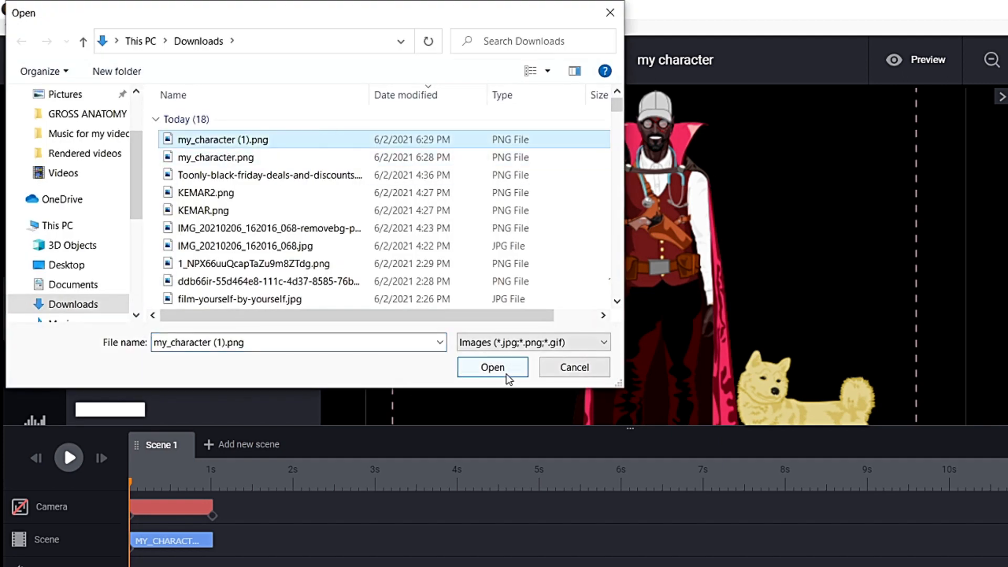
left_click(492, 367)
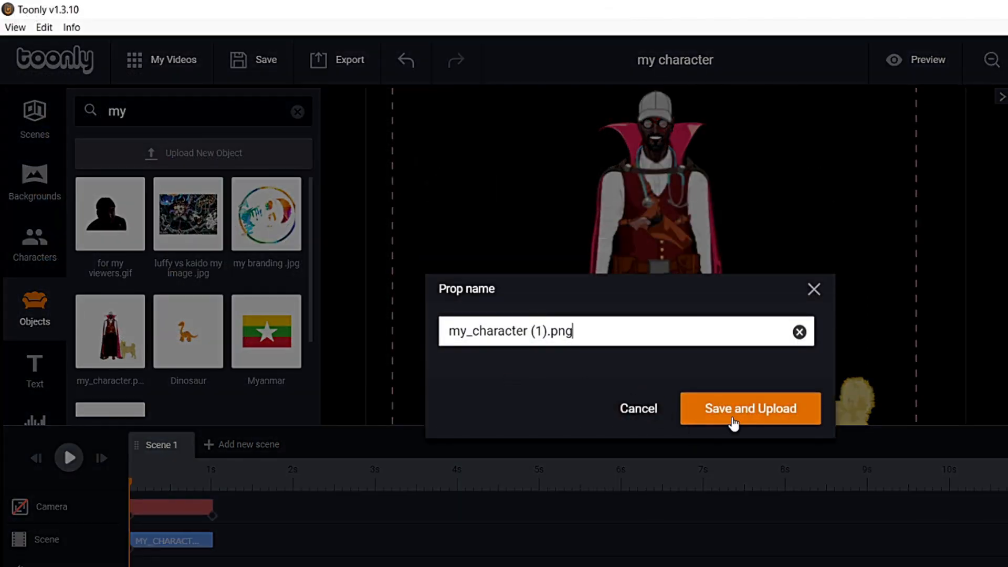
left_click(750, 408)
type(" cha")
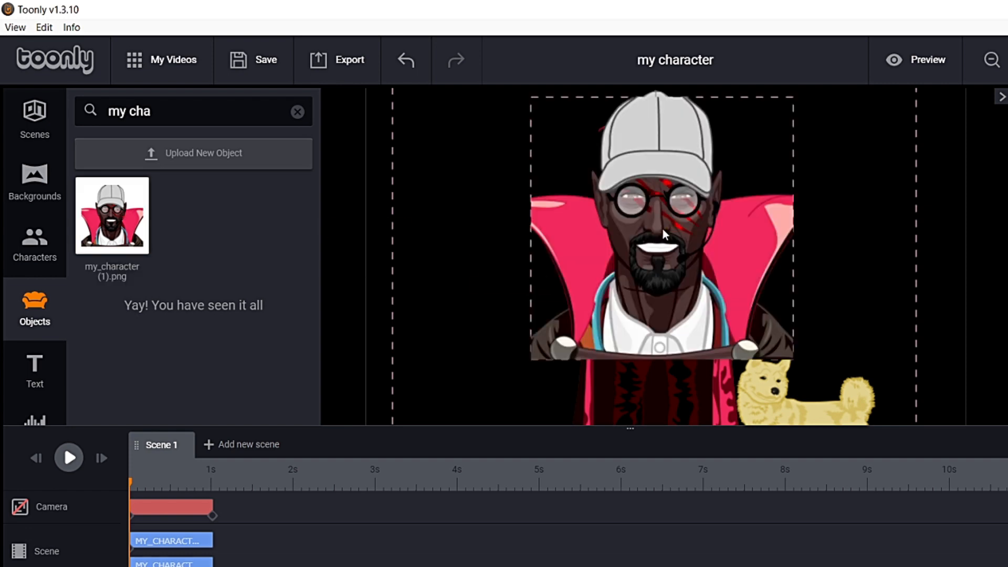
Step: Select the close-up character image on the Toonly canvas to begin enlarging it
left_click(662, 226)
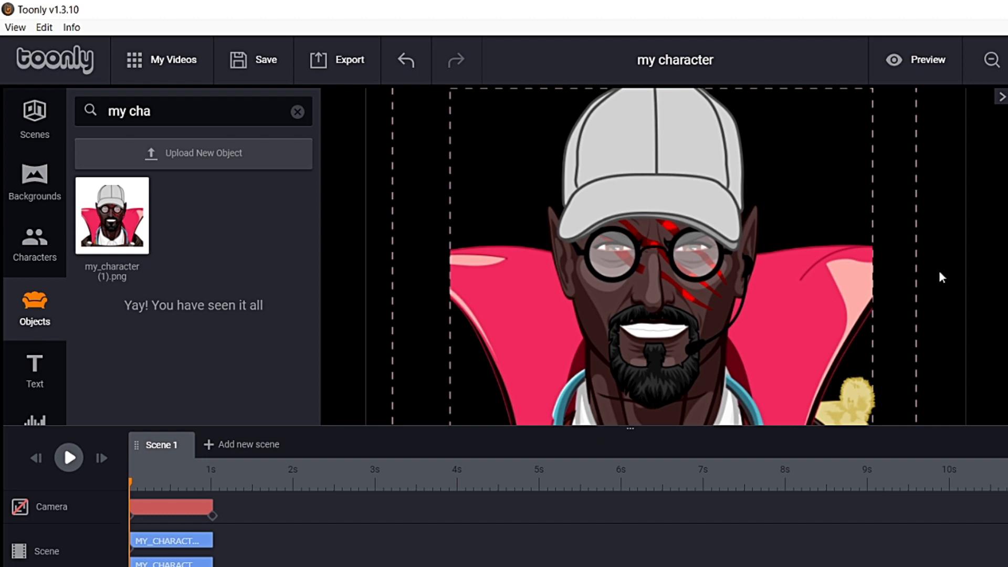
mouse_move(796, 426)
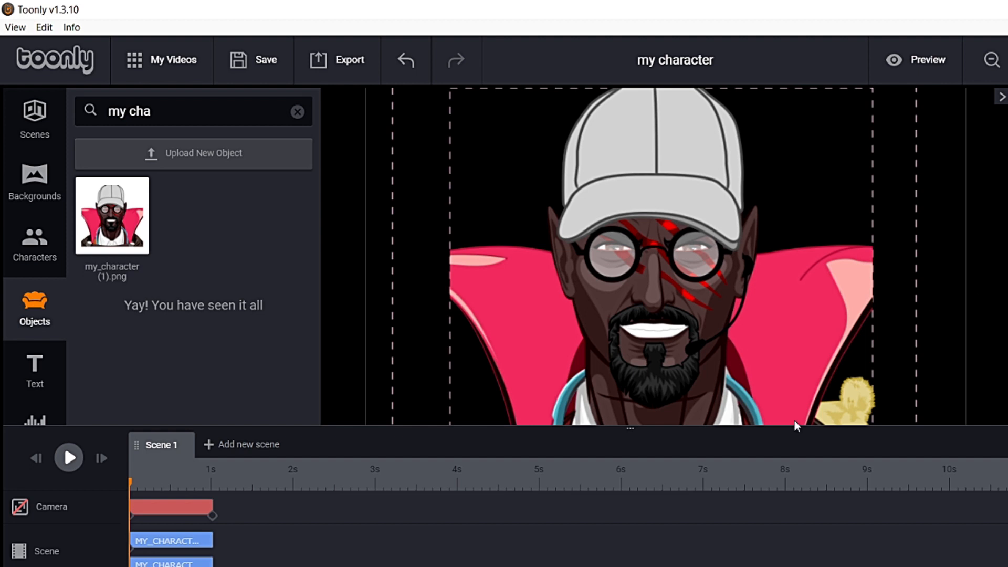